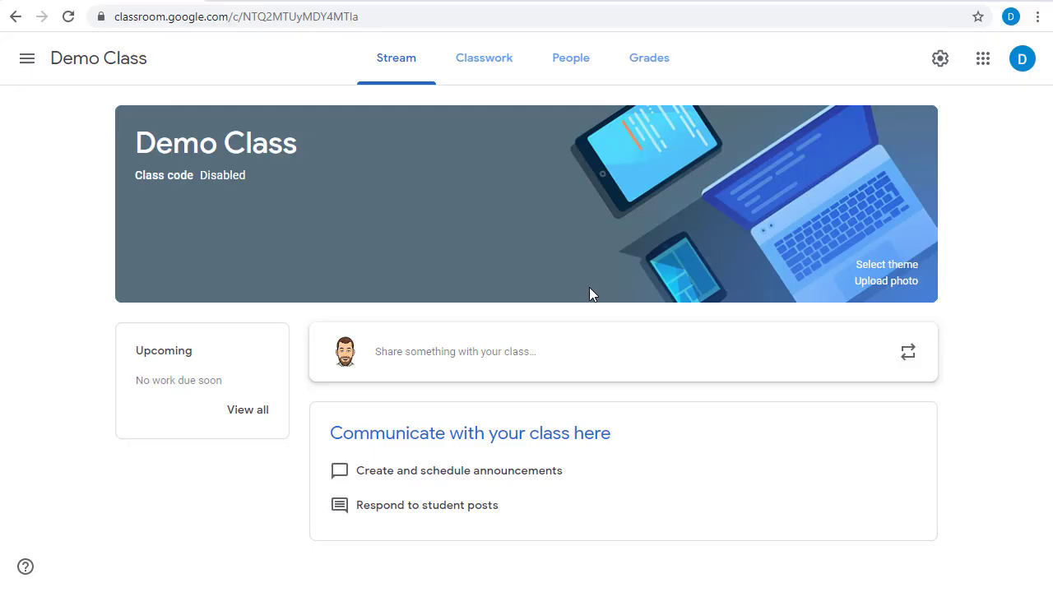
mouse_move(396, 58)
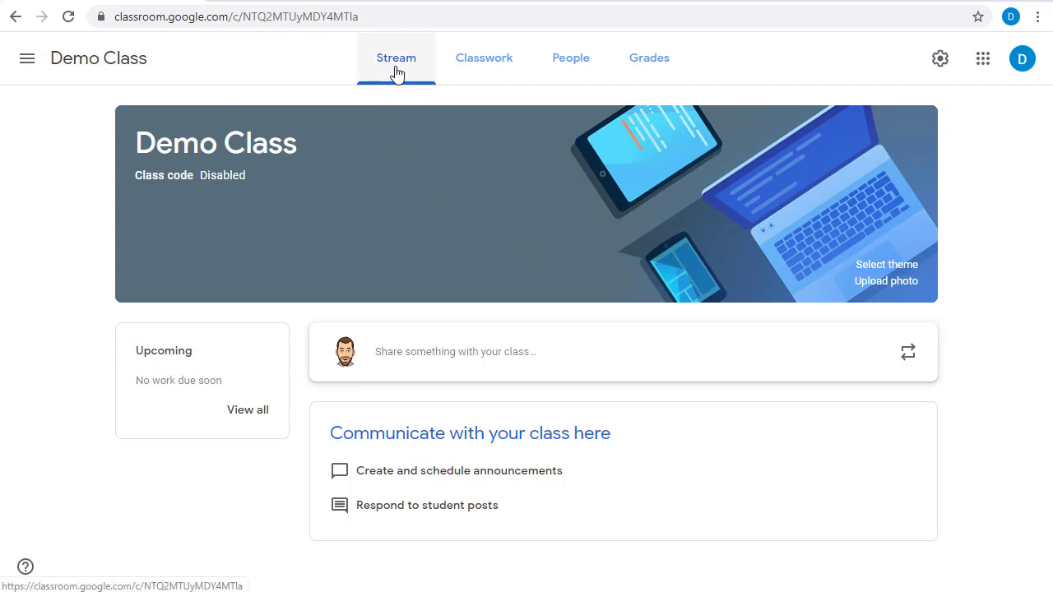
mouse_move(526, 223)
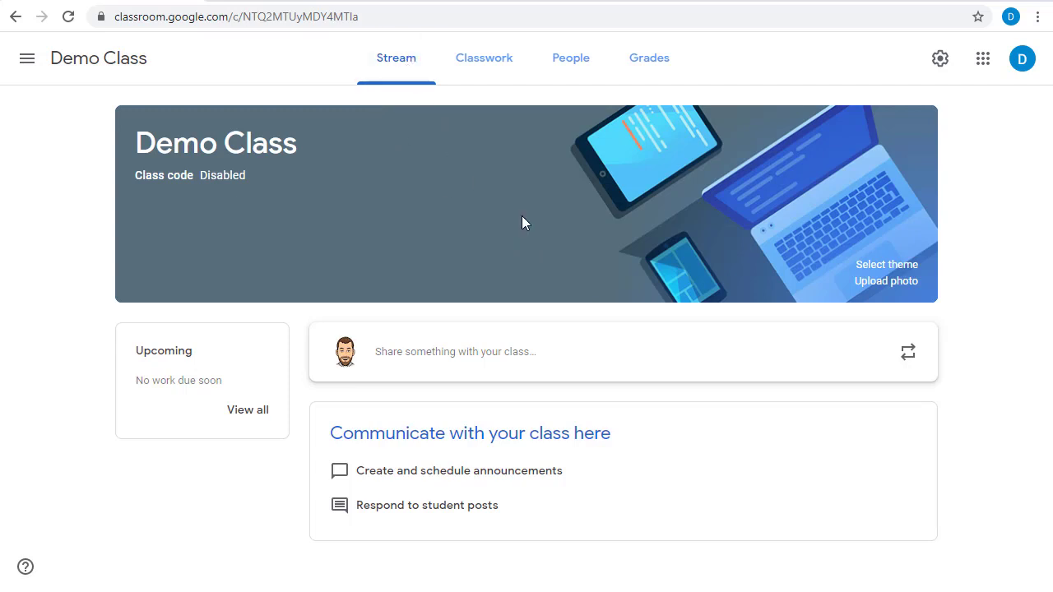
mouse_move(859, 459)
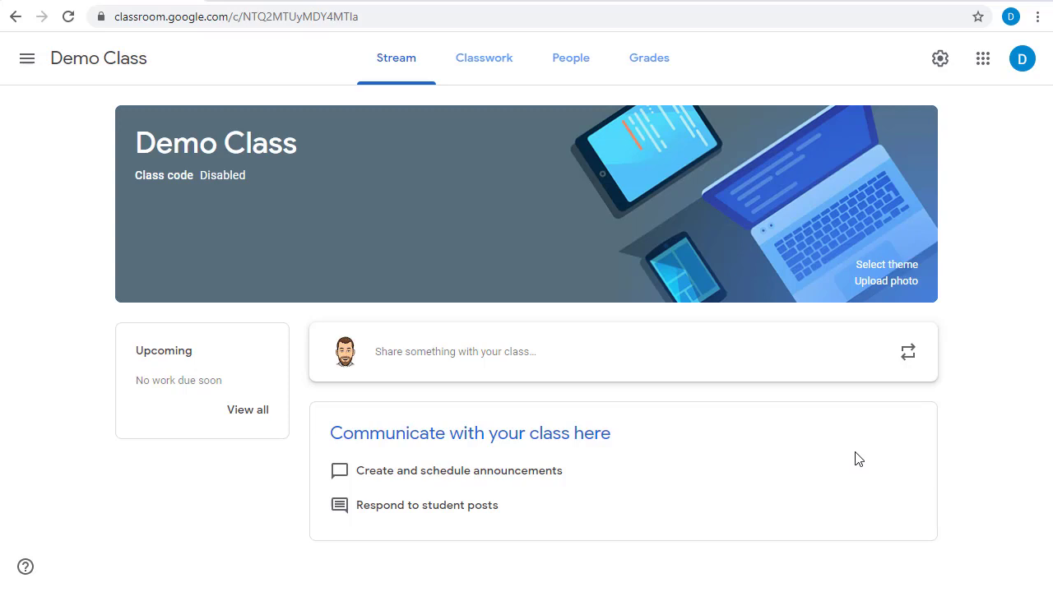
mouse_move(983, 386)
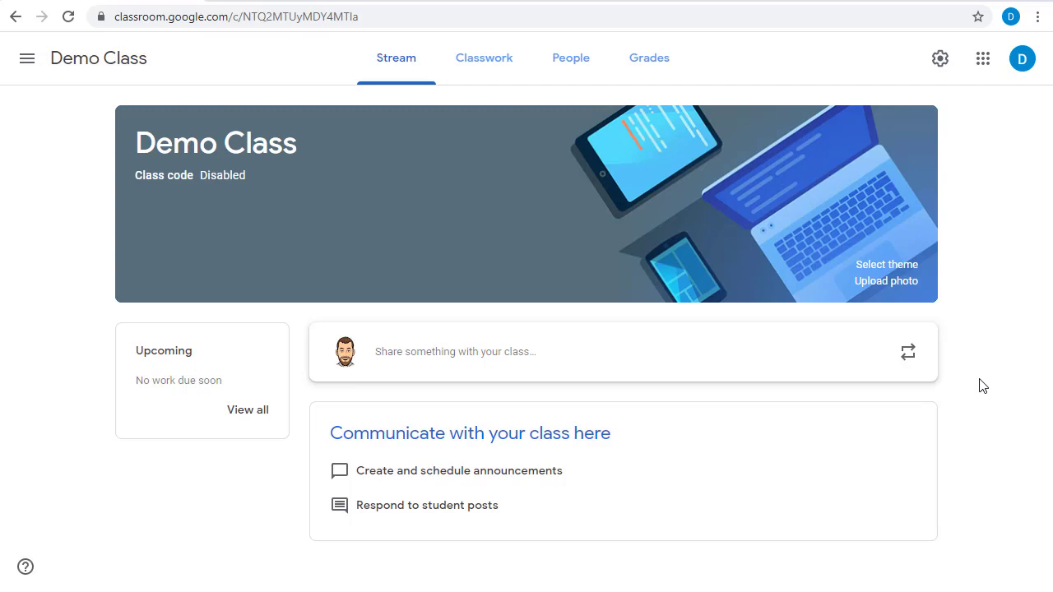
mouse_move(450, 360)
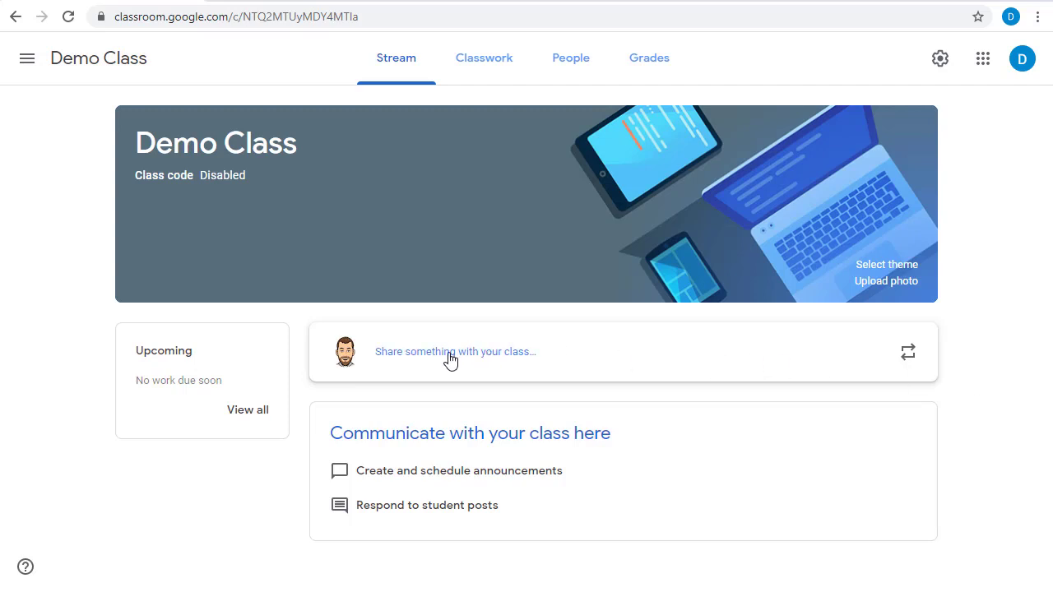
mouse_move(461, 366)
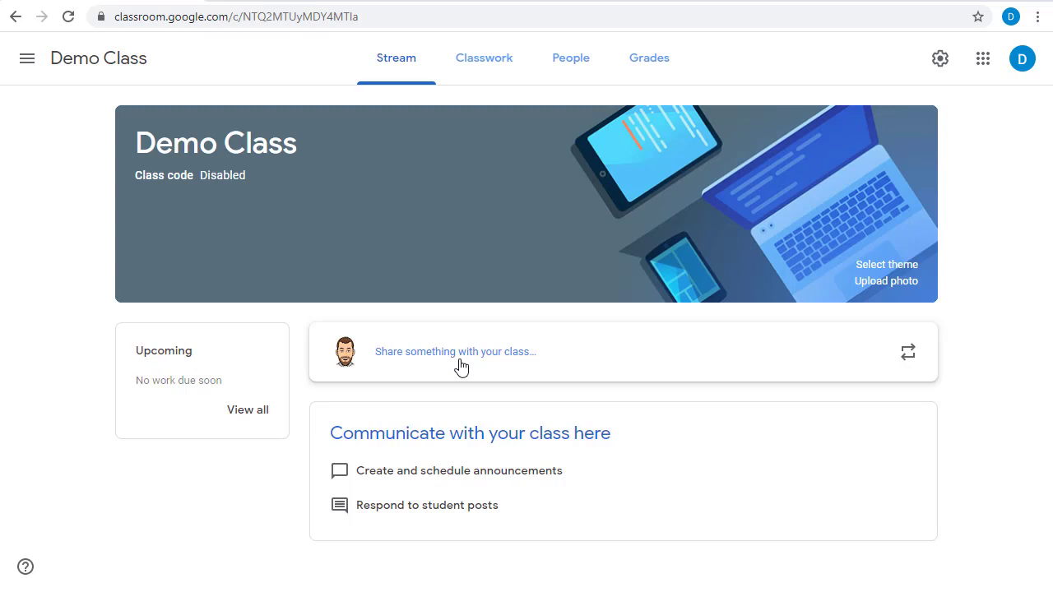
Post the announcement 'Don't forget to have permissions slips in by this Friday!' to Demo Class.
click(455, 351)
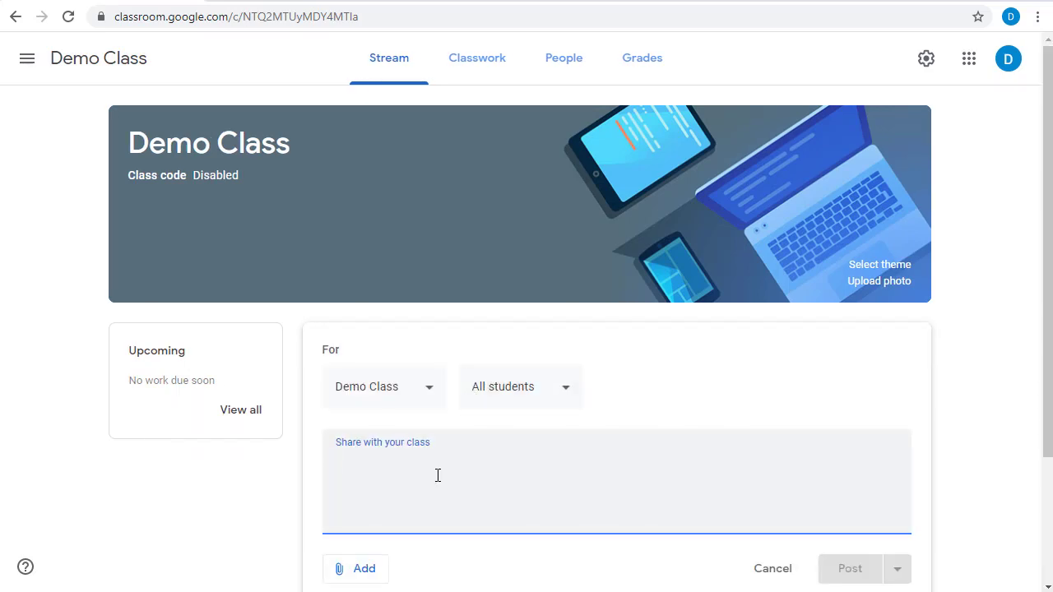
text(Don't forget to have permissions slips in by this Friday!)
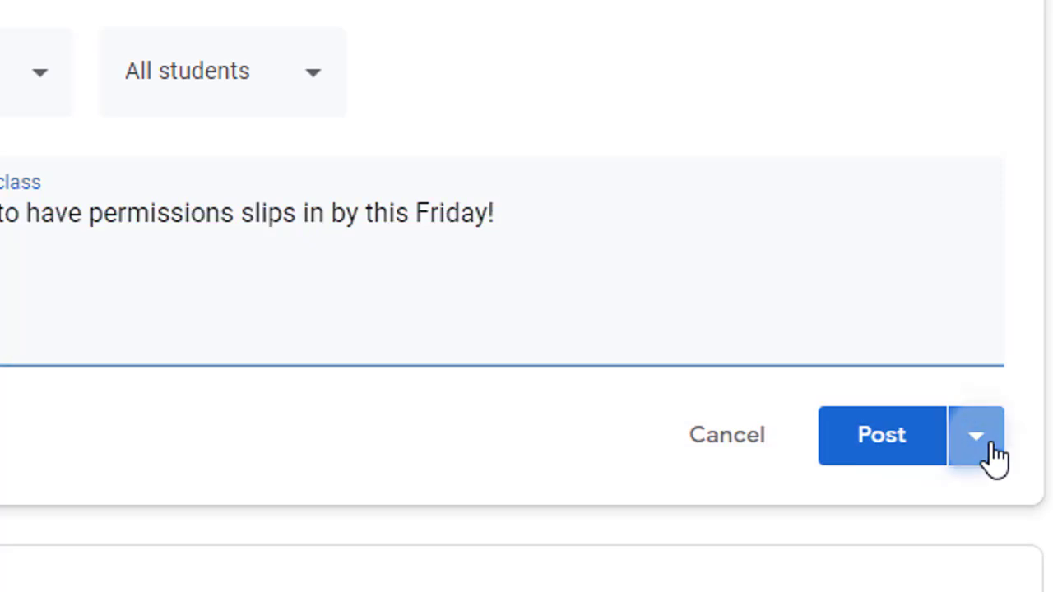
click(976, 435)
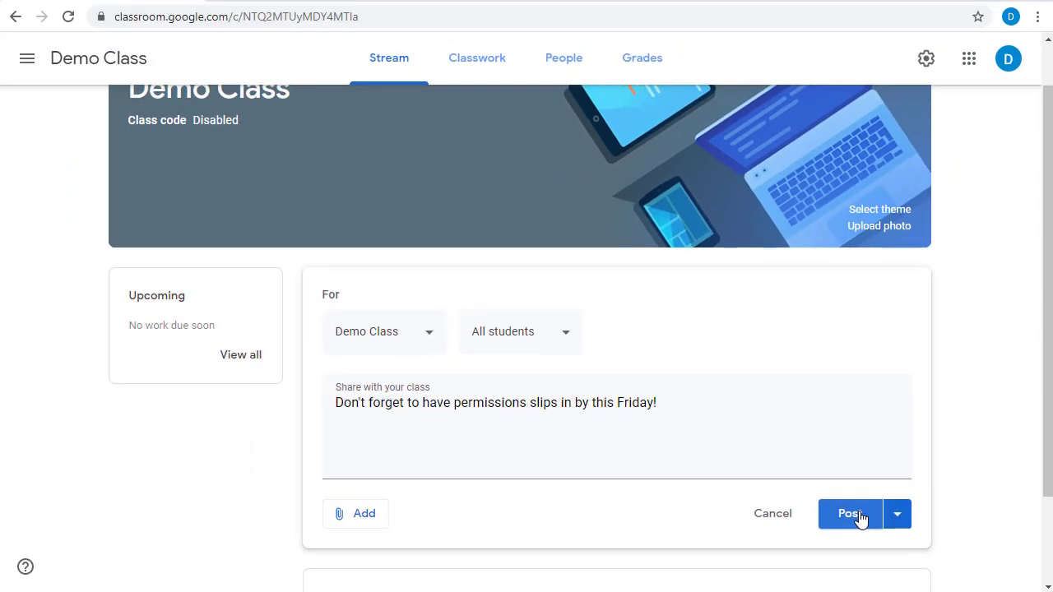
click(850, 513)
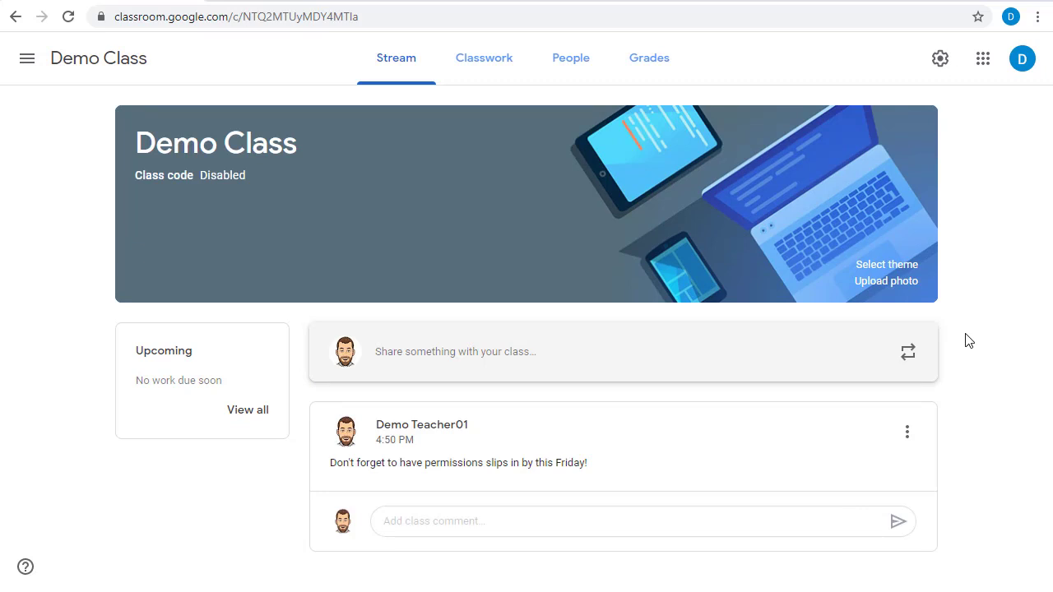
mouse_move(455, 352)
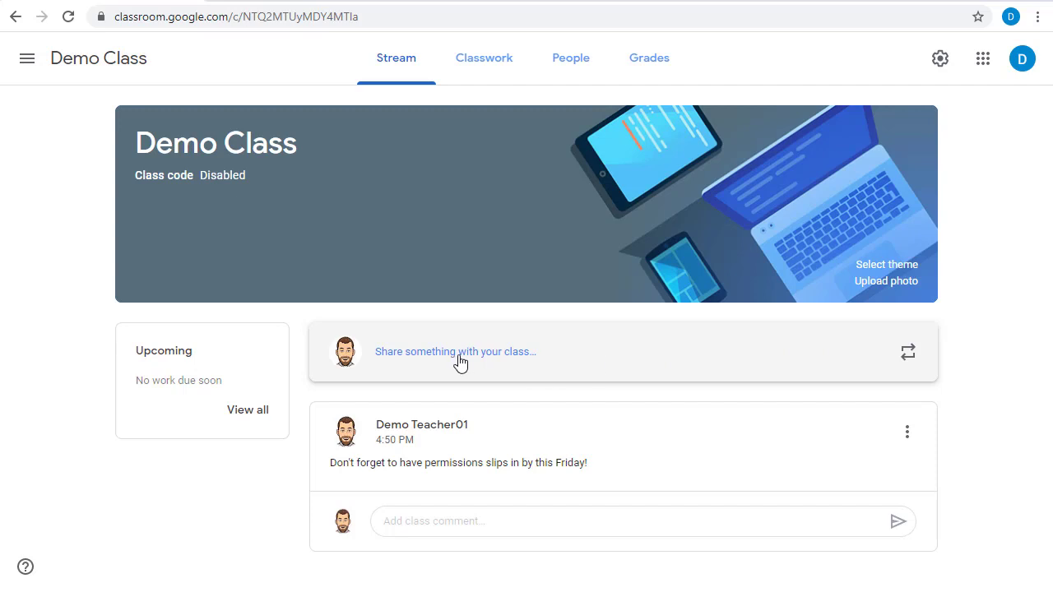
Draft the announcement 'Here is the Parts of Speech game you can play when done in class today'.
click(455, 352)
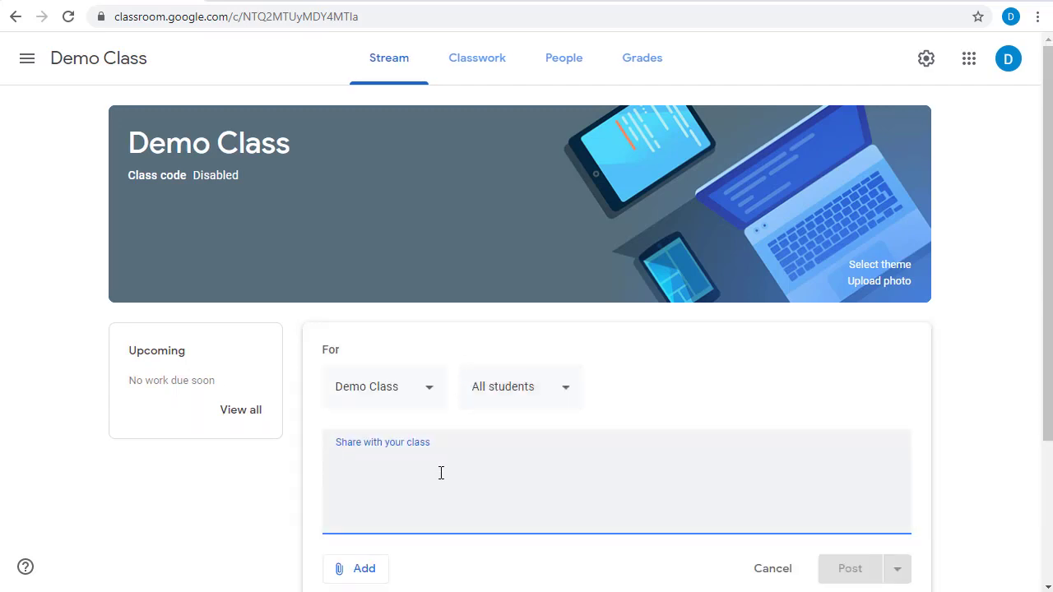
text(Here is the Parts of Speech game you can play when done in class today)
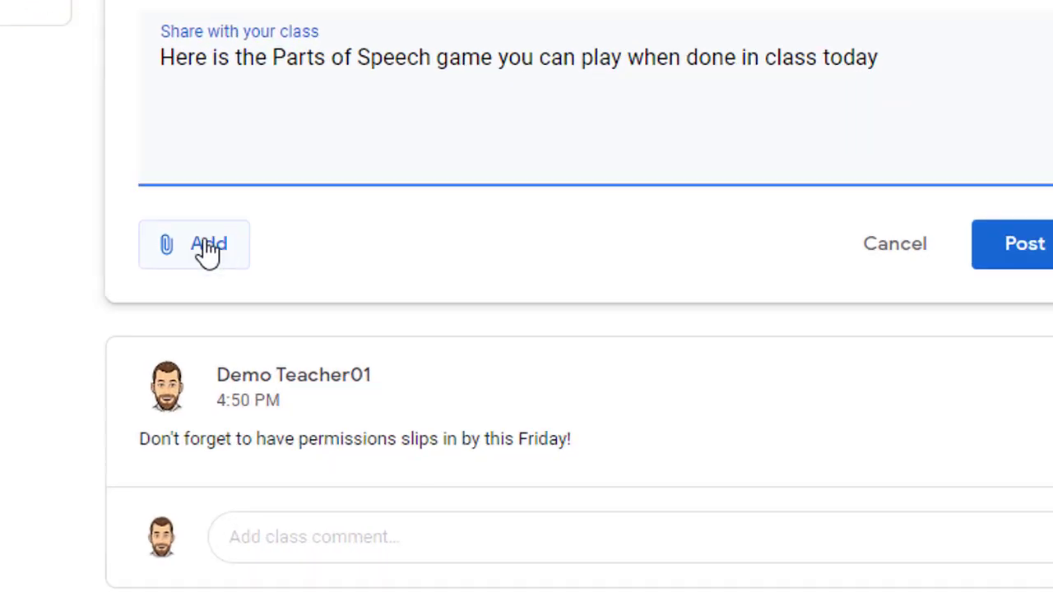
click(208, 244)
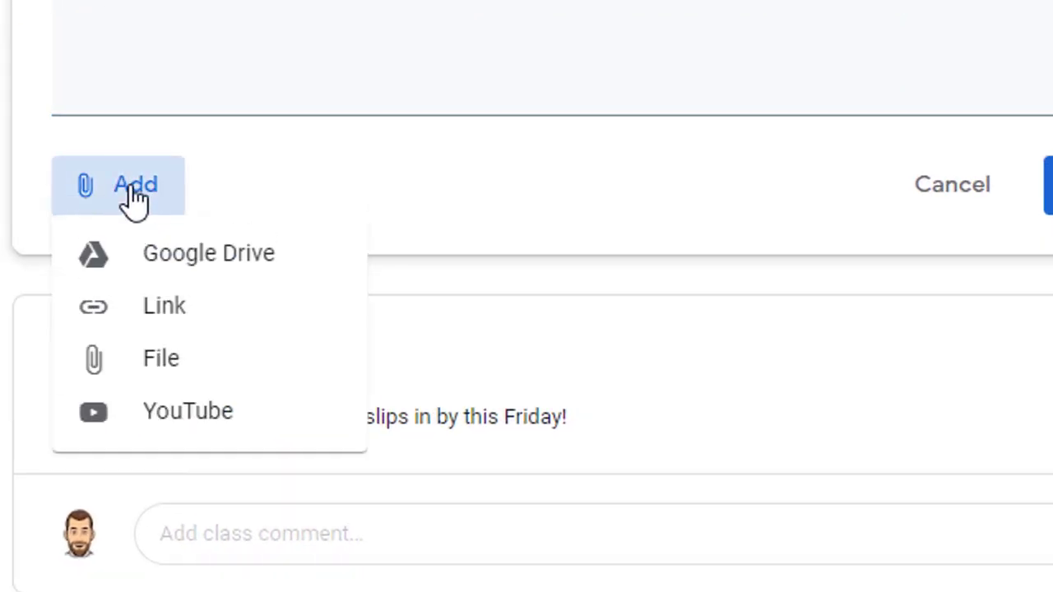
mouse_move(214, 255)
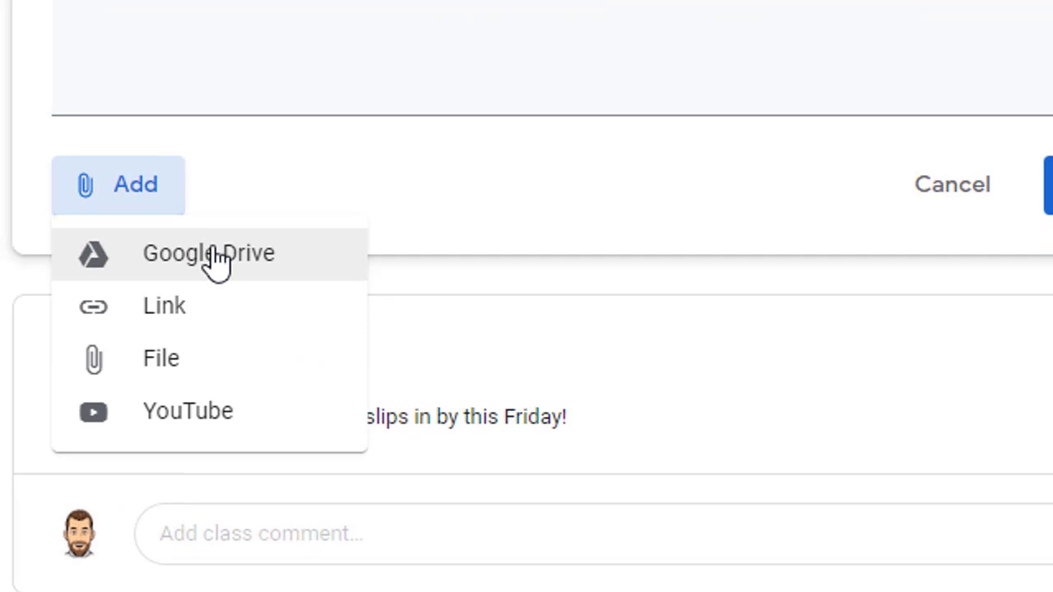
mouse_move(235, 311)
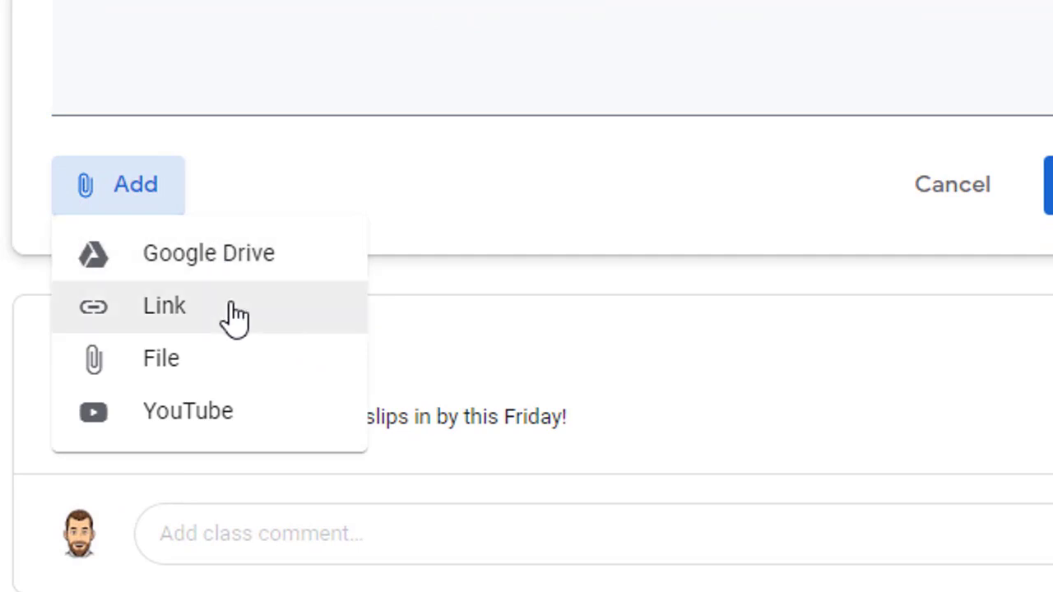
mouse_move(263, 412)
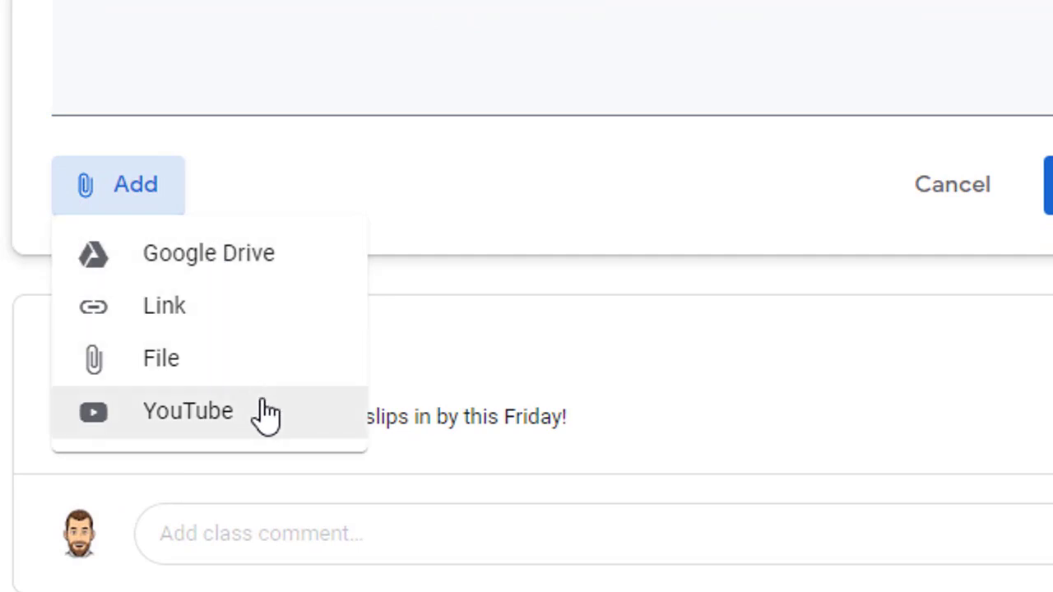
mouse_move(238, 317)
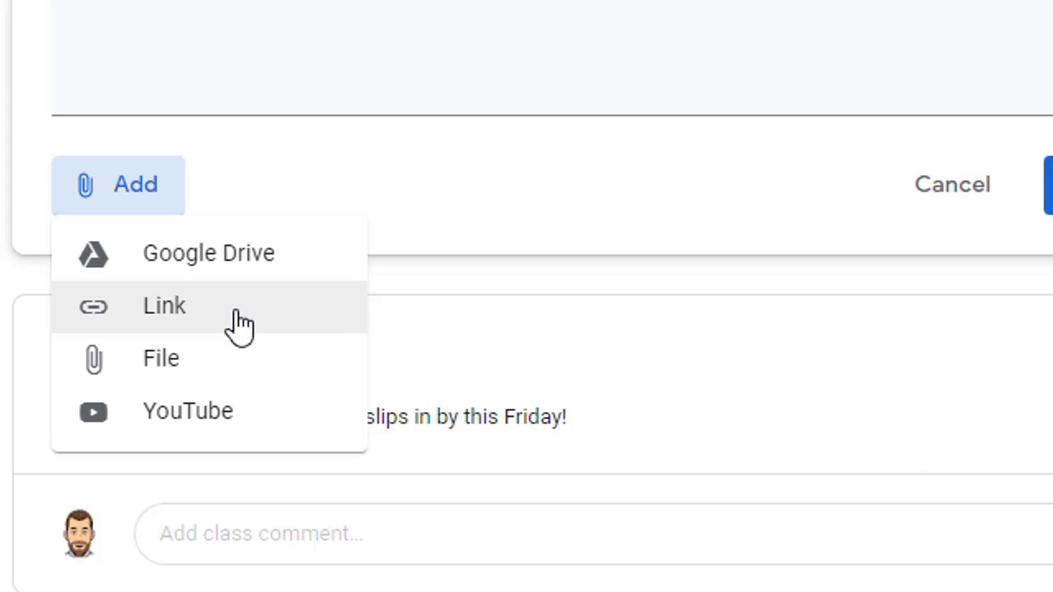
Attach the ABCya nouns game link and post the announcement.
click(164, 305)
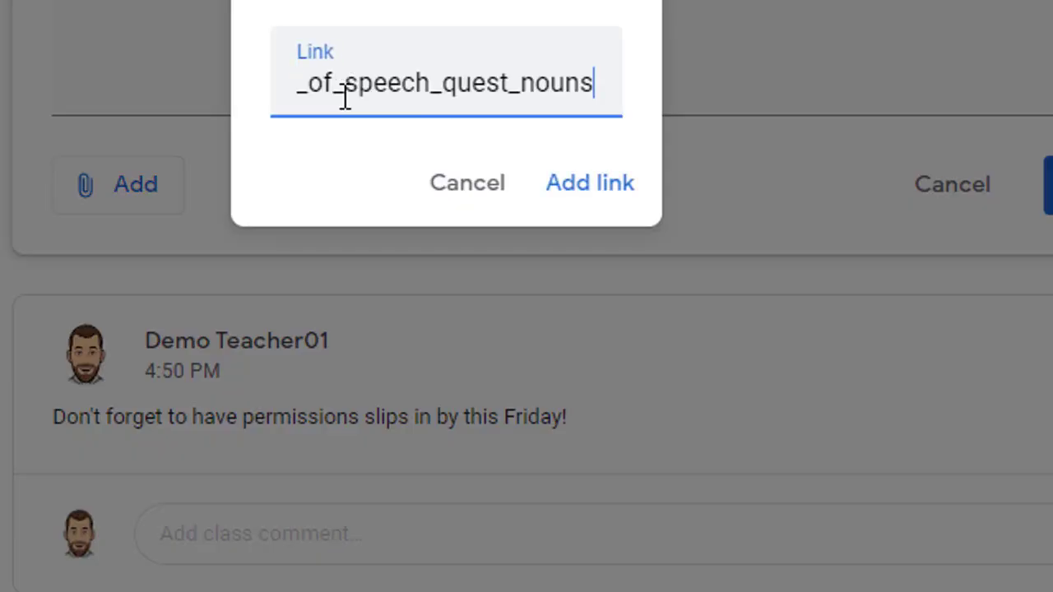
click(589, 183)
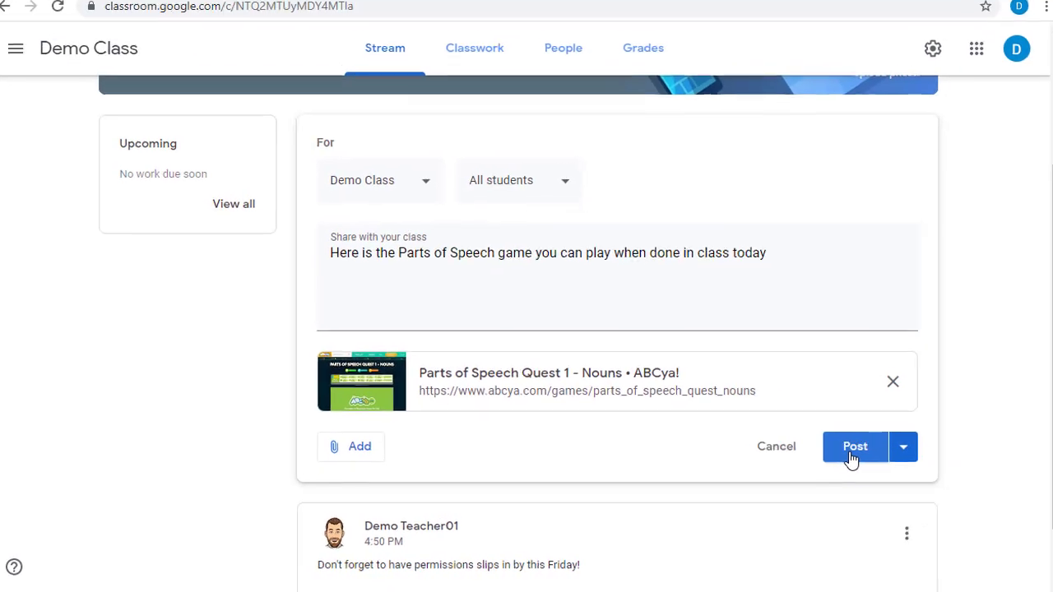
click(855, 446)
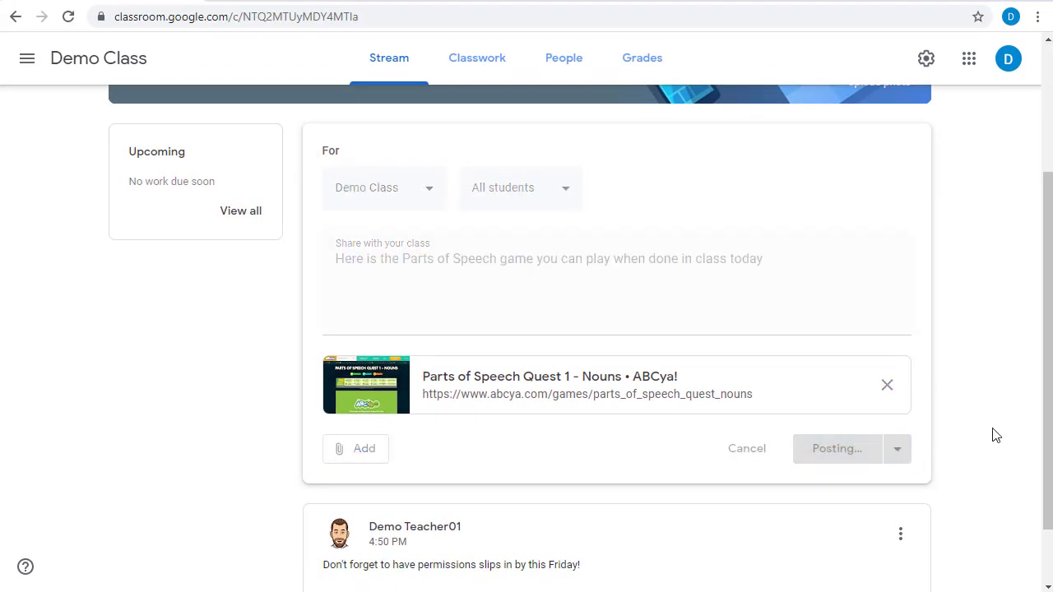
click(837, 449)
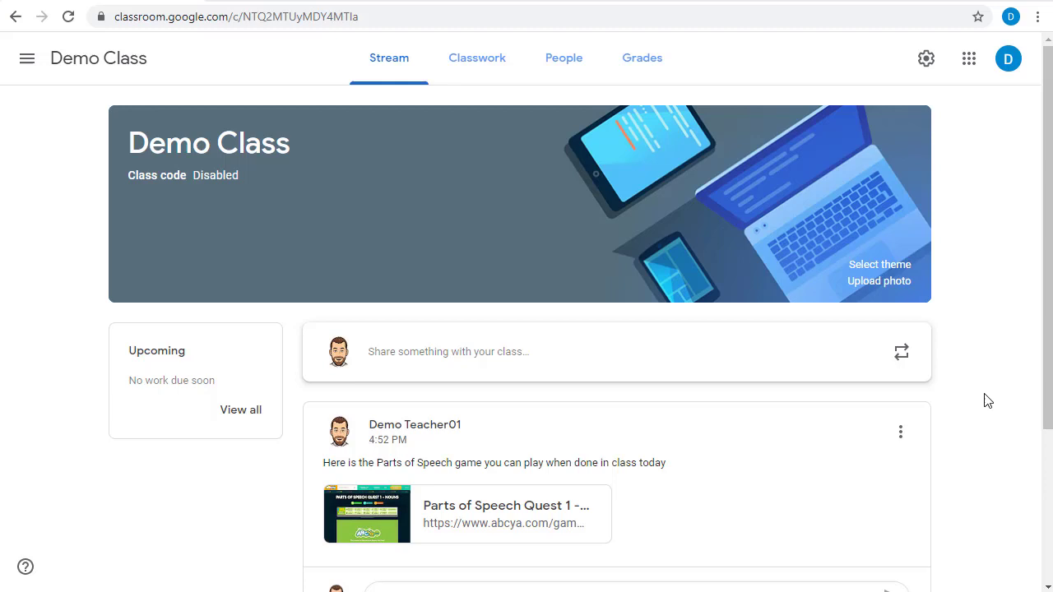
Draft the announcement 'Here is the Flocabulary video on Pronouns' and choose a YouTube attachment.
click(448, 351)
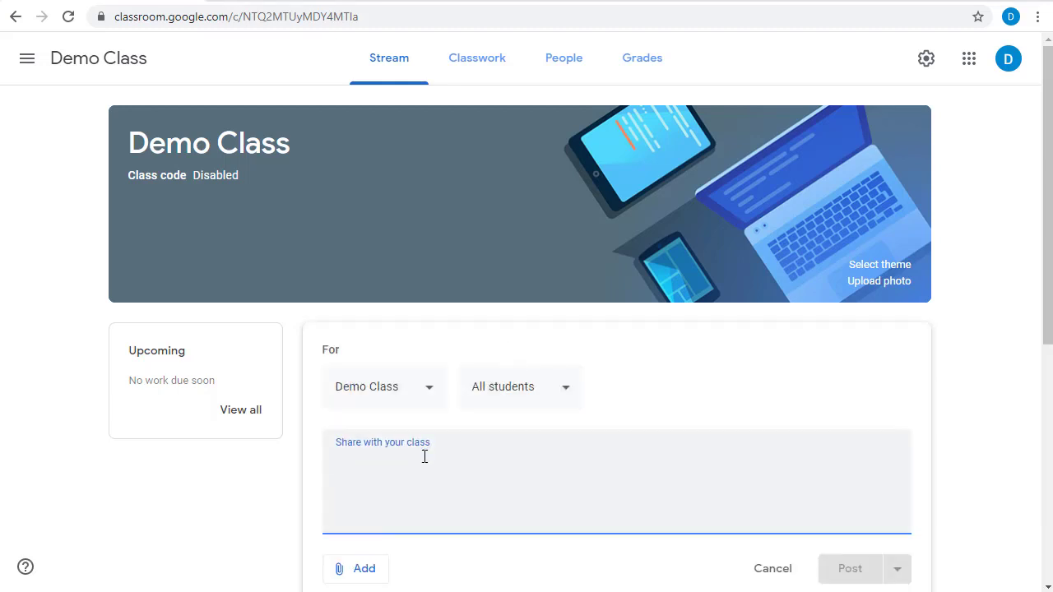
text(Here is the Flocabulary video on Pronouns)
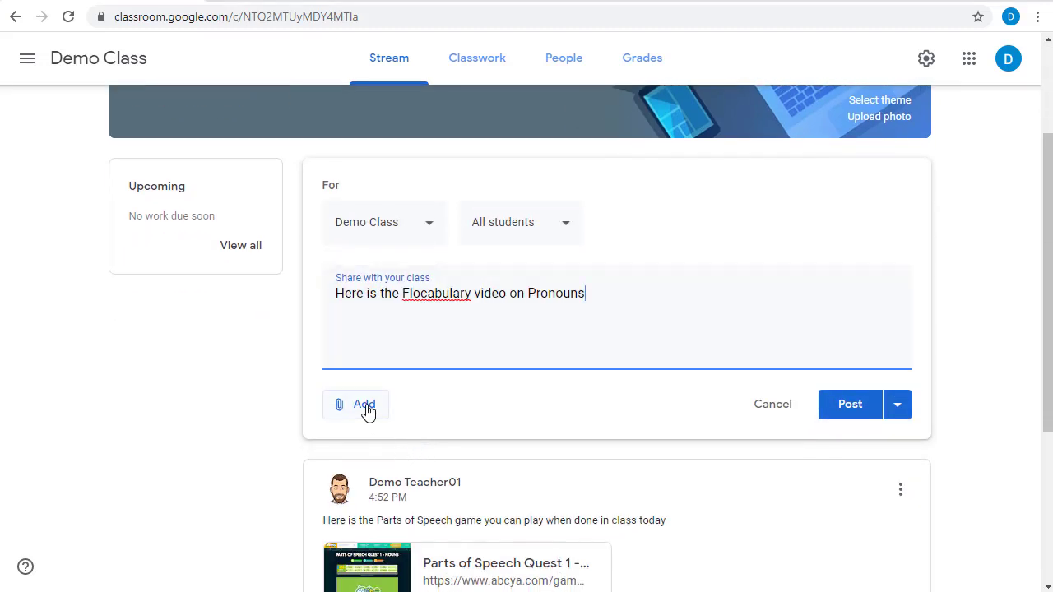
click(355, 404)
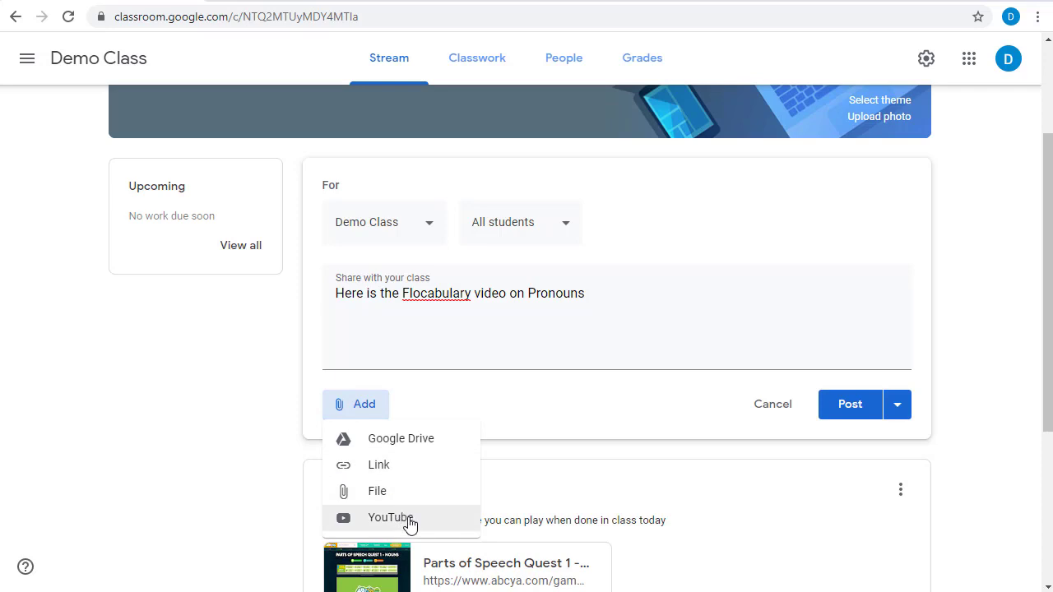
click(391, 517)
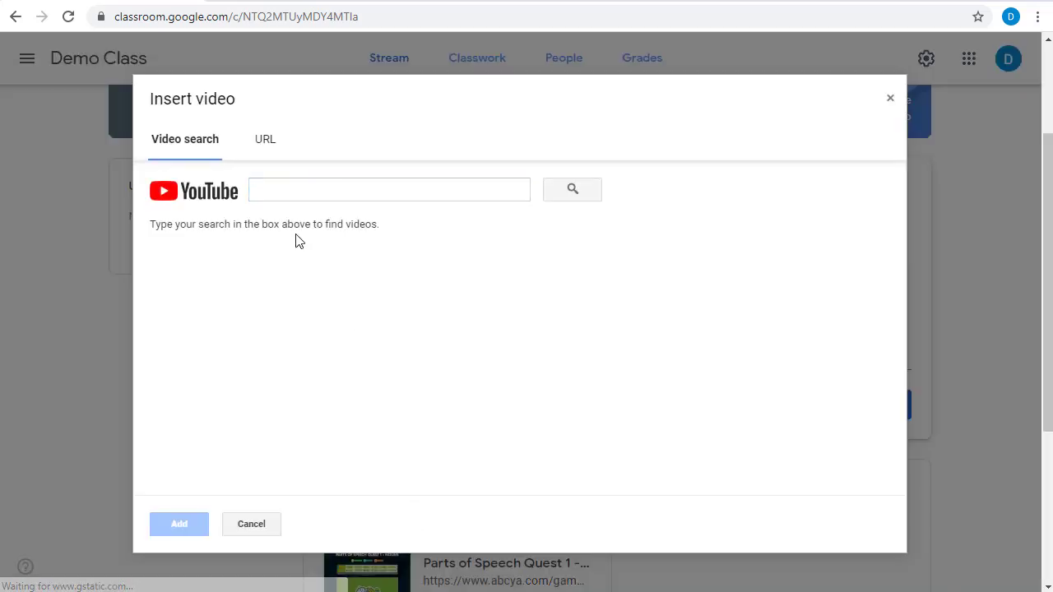
click(264, 139)
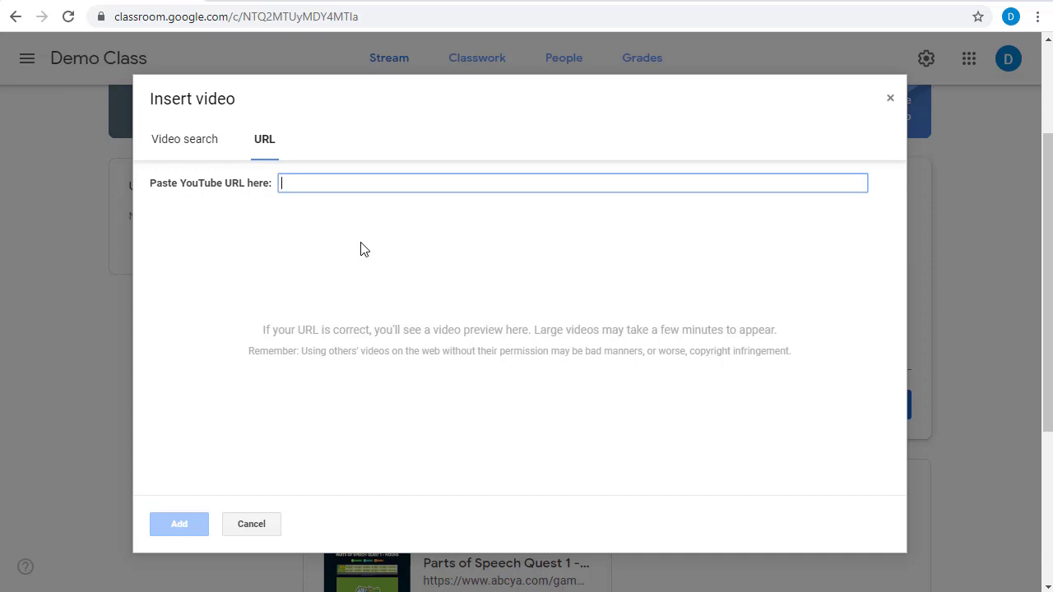
text(https://www.youtube.com/watch?v=aSwTIQNLqPA)
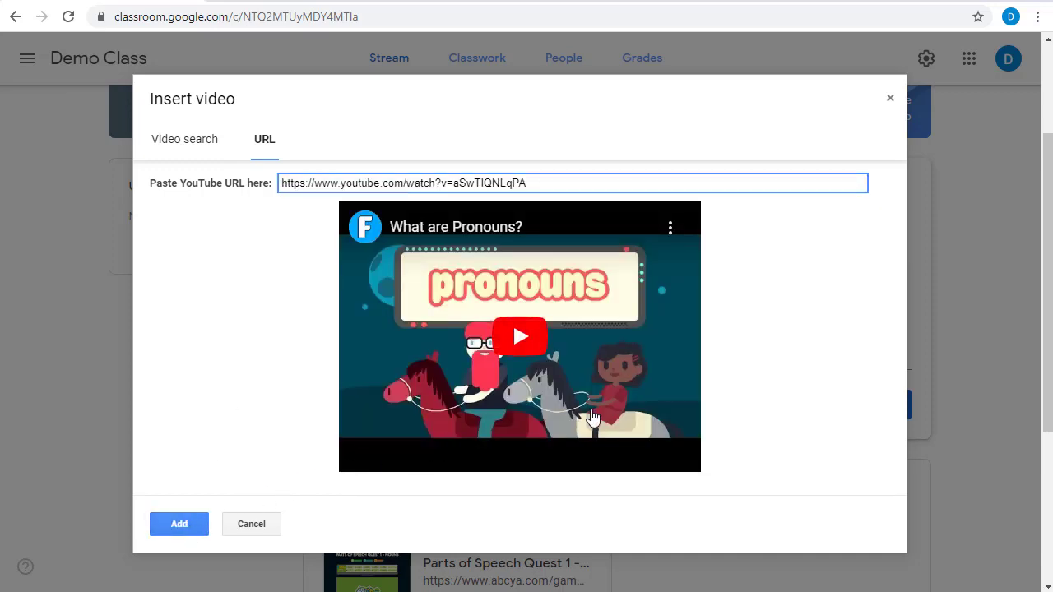
click(179, 524)
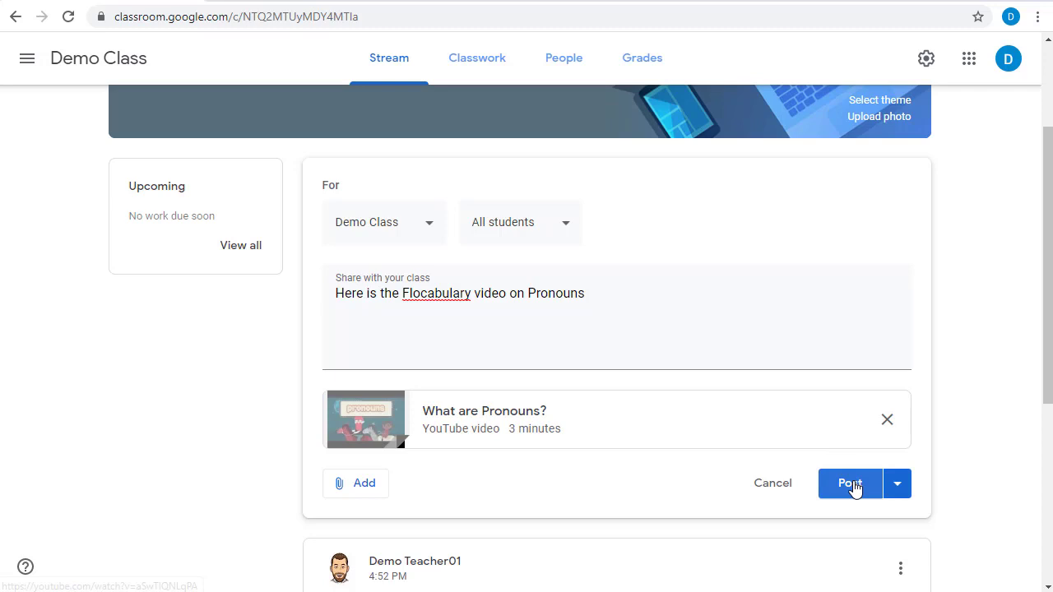
click(850, 483)
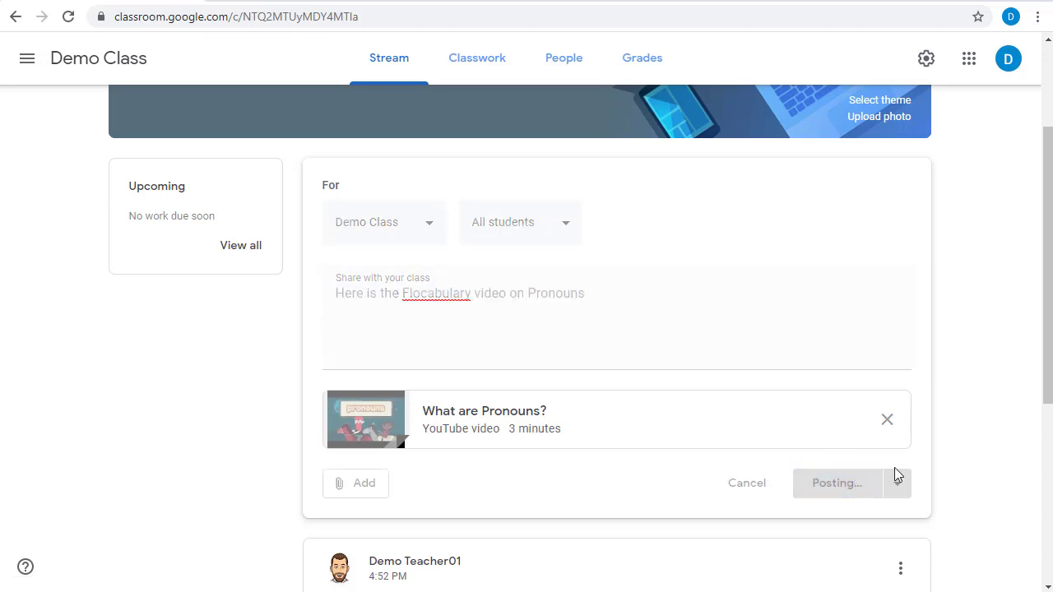
click(836, 483)
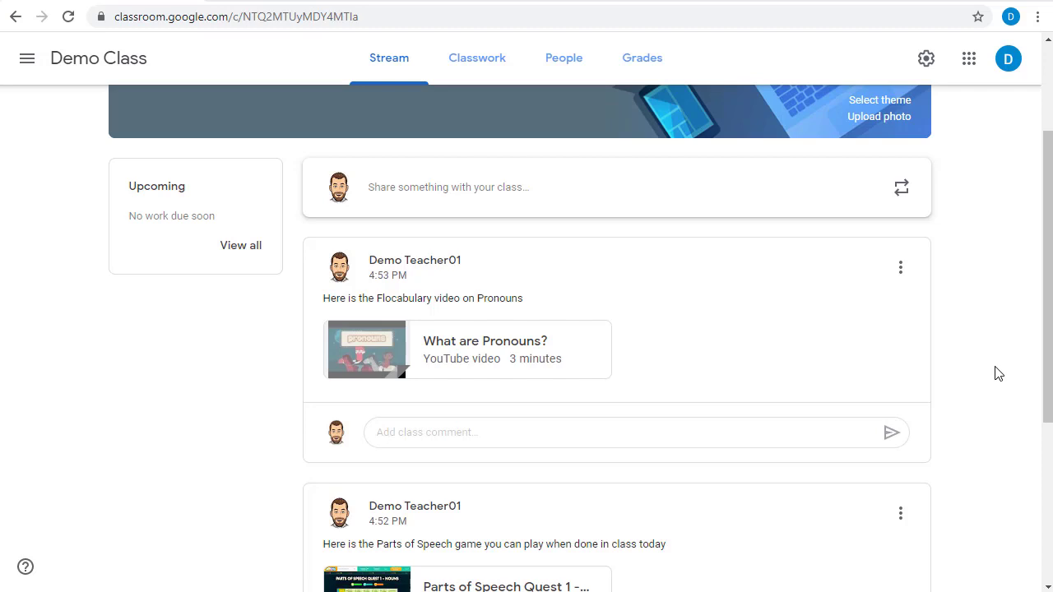
Post the announcement 'What is one new thing you have learned this week?' to Demo Class.
click(448, 186)
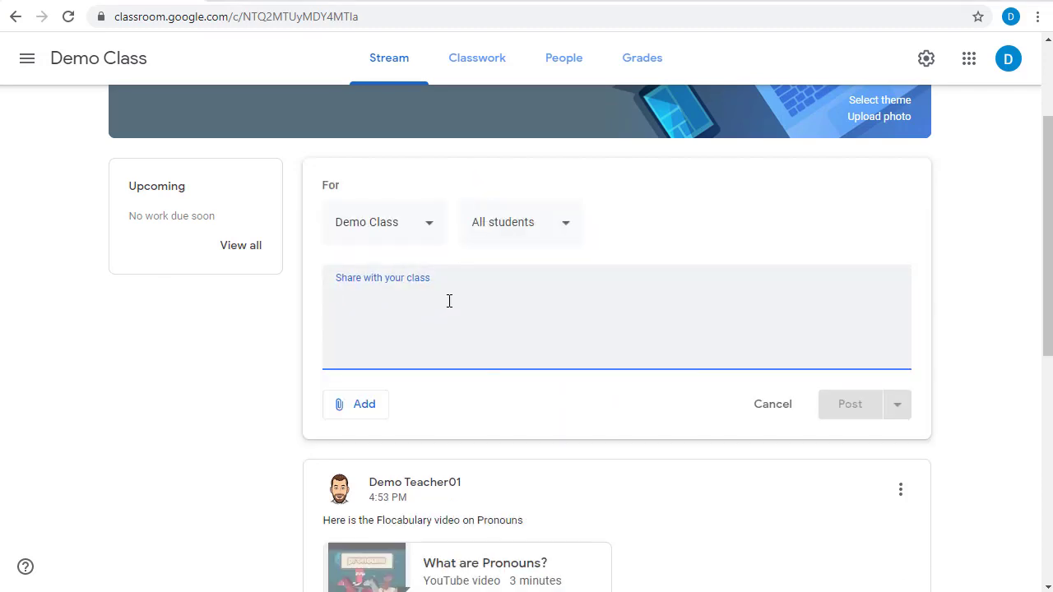
text(What is one new thing you have learned this week?)
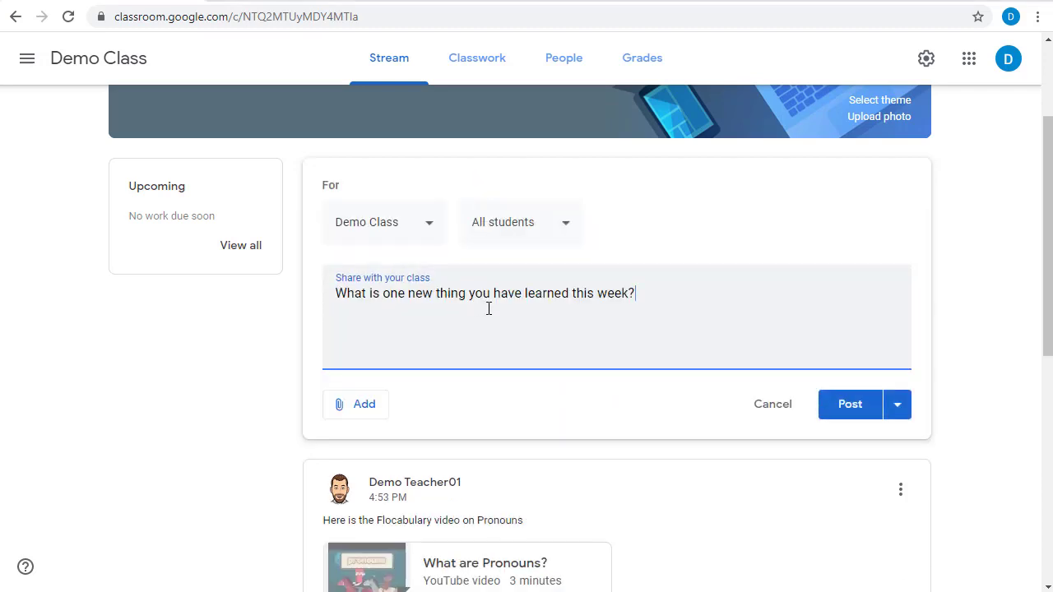
mouse_move(850, 405)
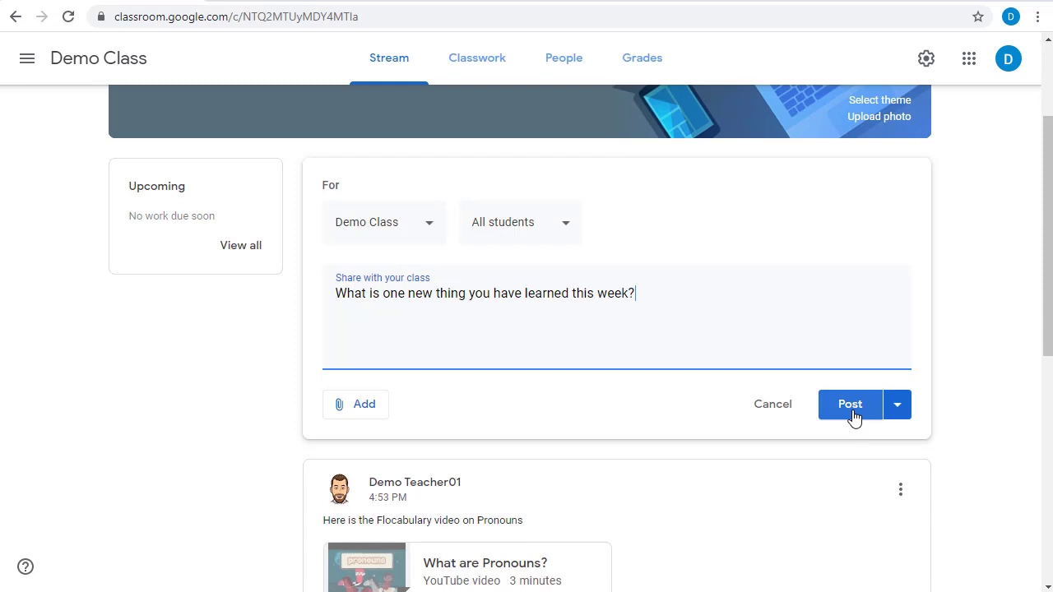
click(850, 404)
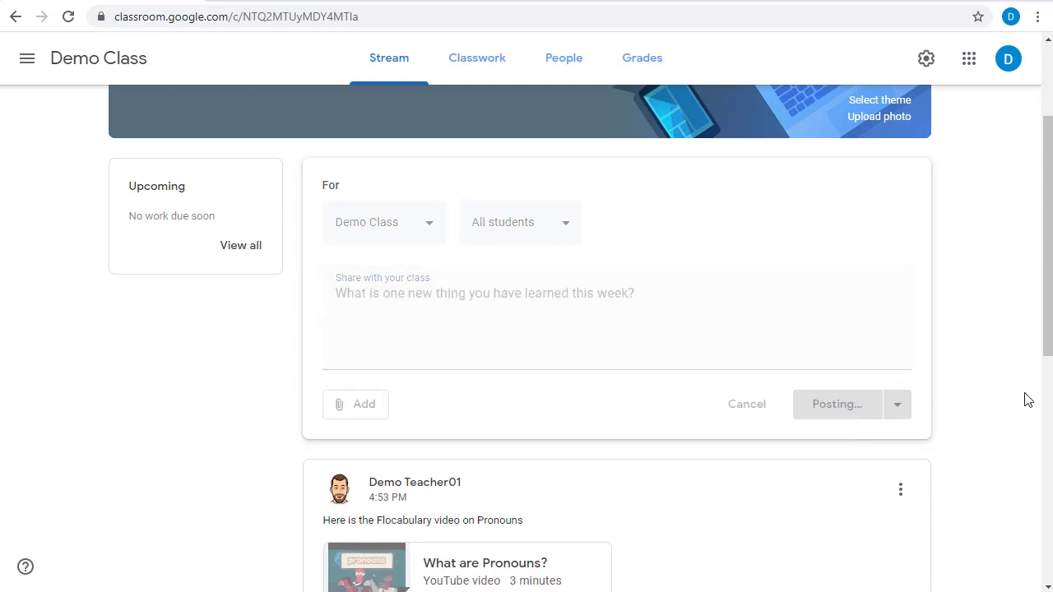
click(838, 404)
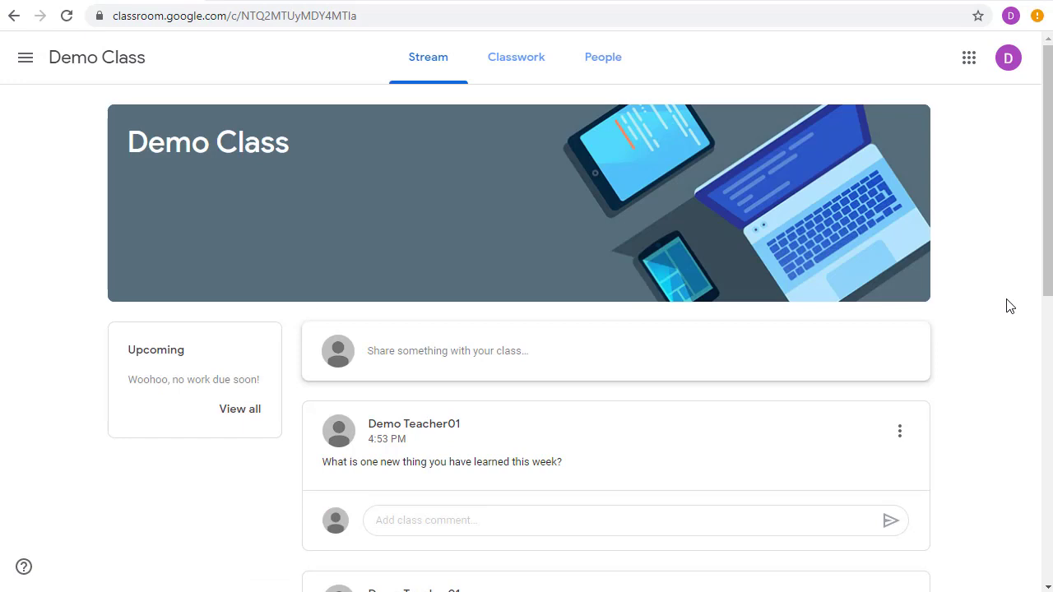
Comment 'I learned how to build a snowman in Google Slides!' under the question post.
scroll(down, 3)
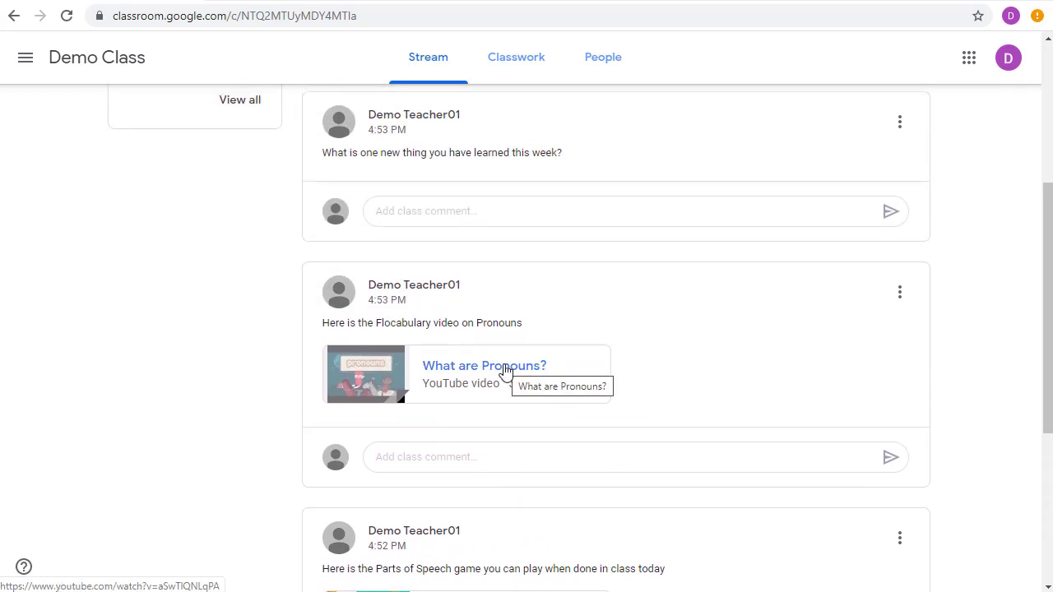
scroll(up, 3)
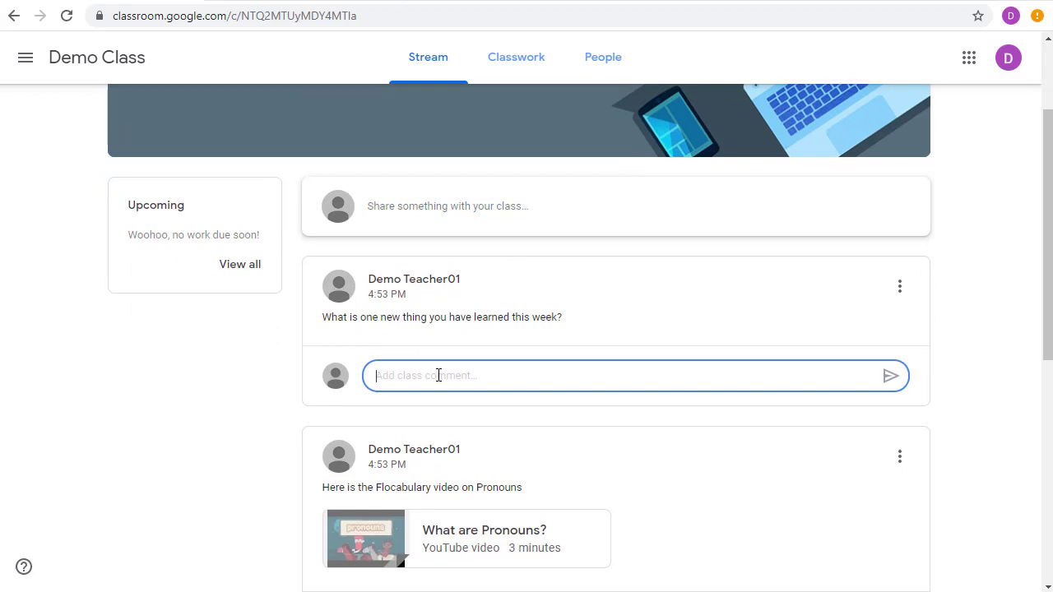
text(I learned how to build a snowman in Google Slides!)
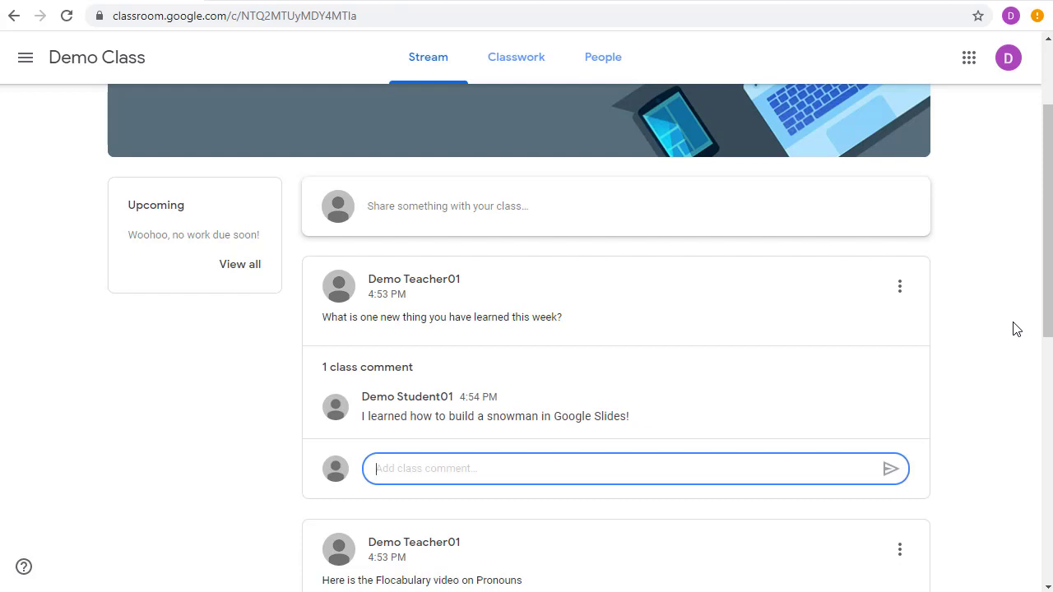
scroll(up, 3)
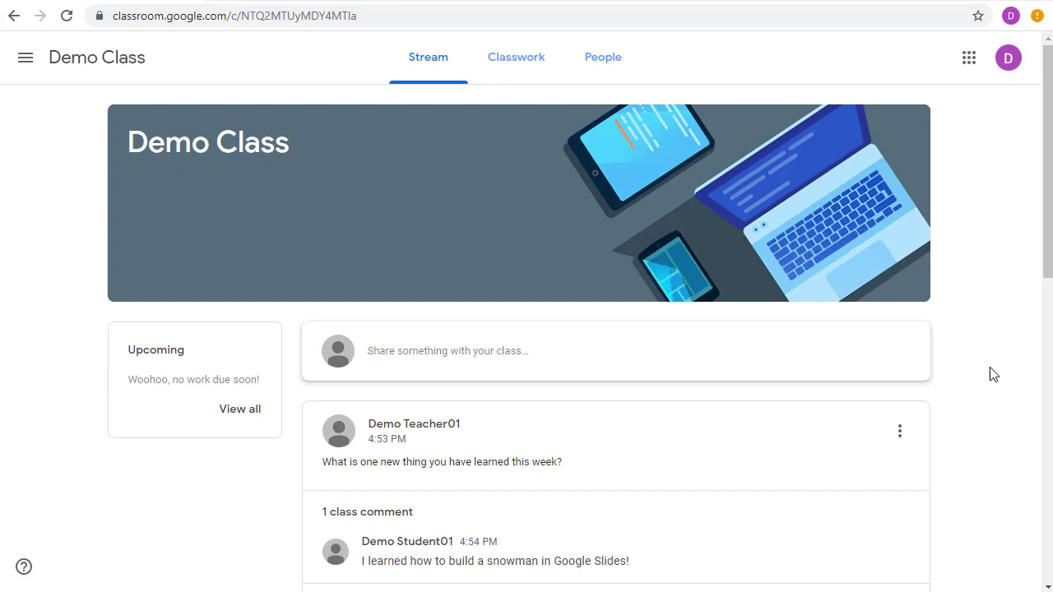
mouse_move(469, 351)
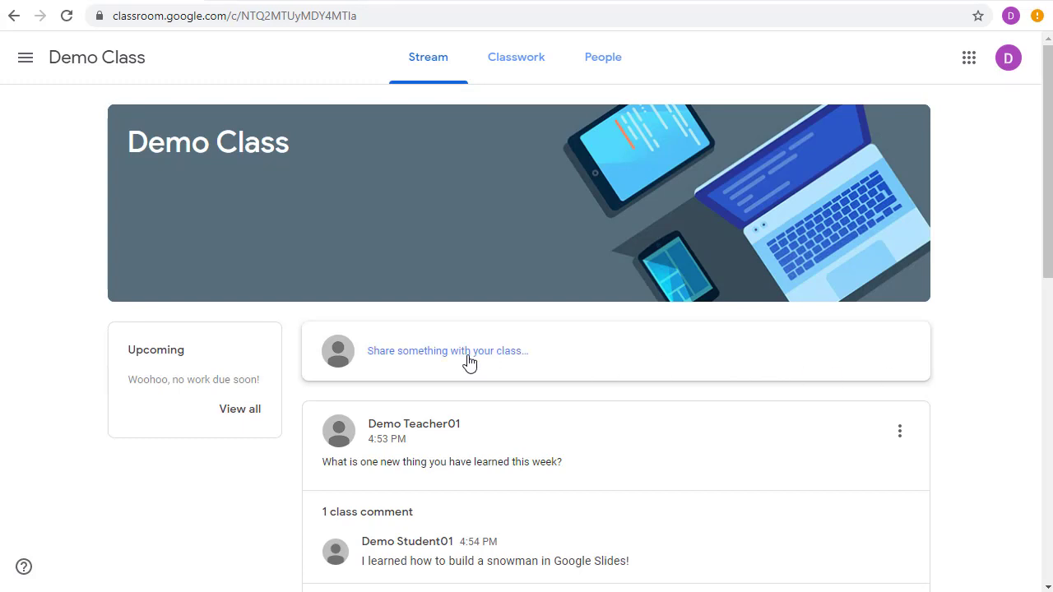
Post the student question 'When is the stop-motion animation project due?' to the stream.
text(When is the stop-motion animation project due?)
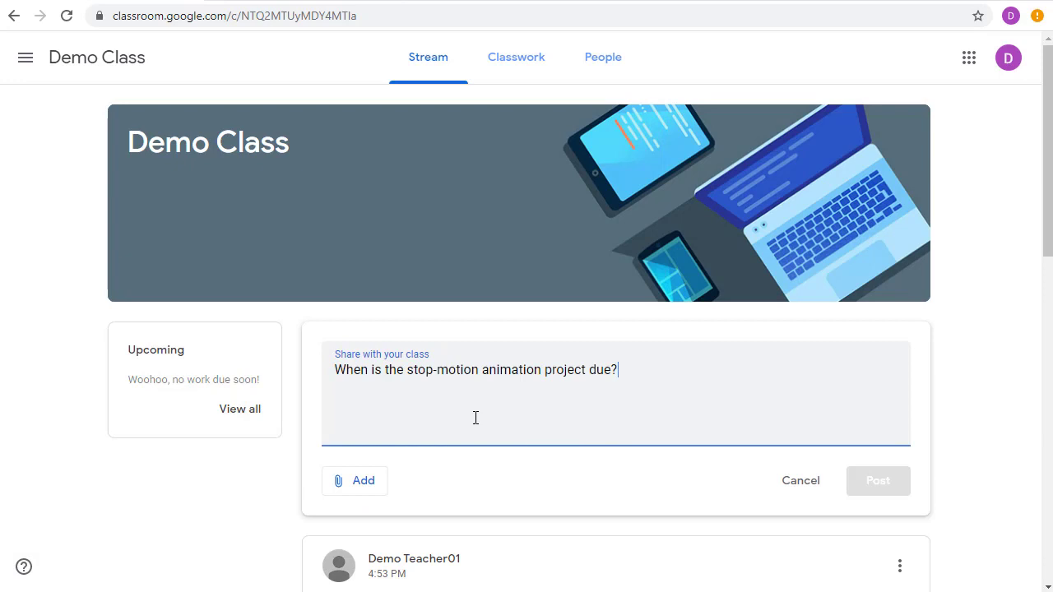
click(878, 481)
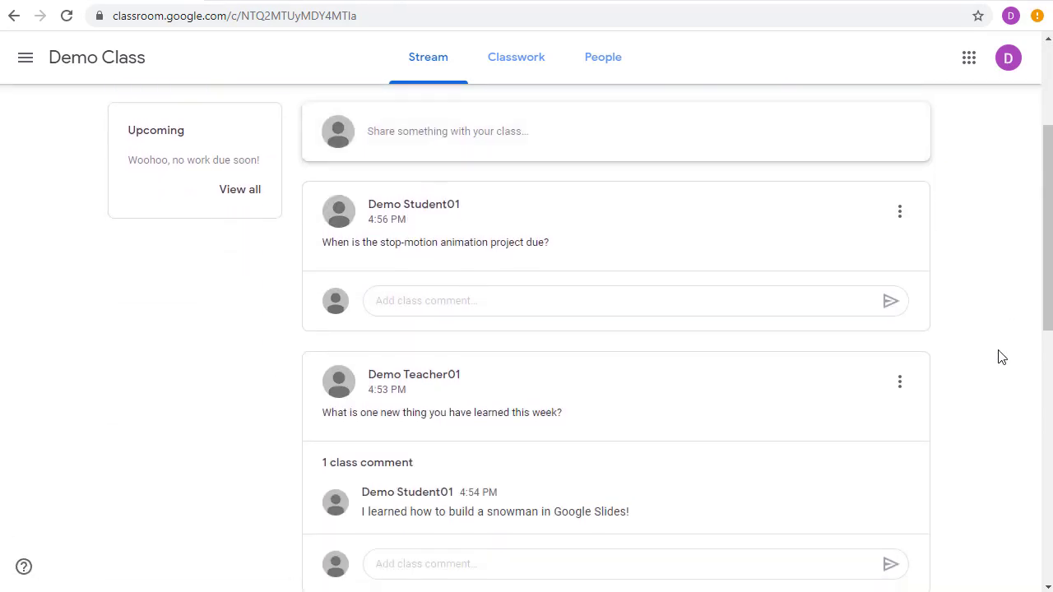
scroll(up, 3)
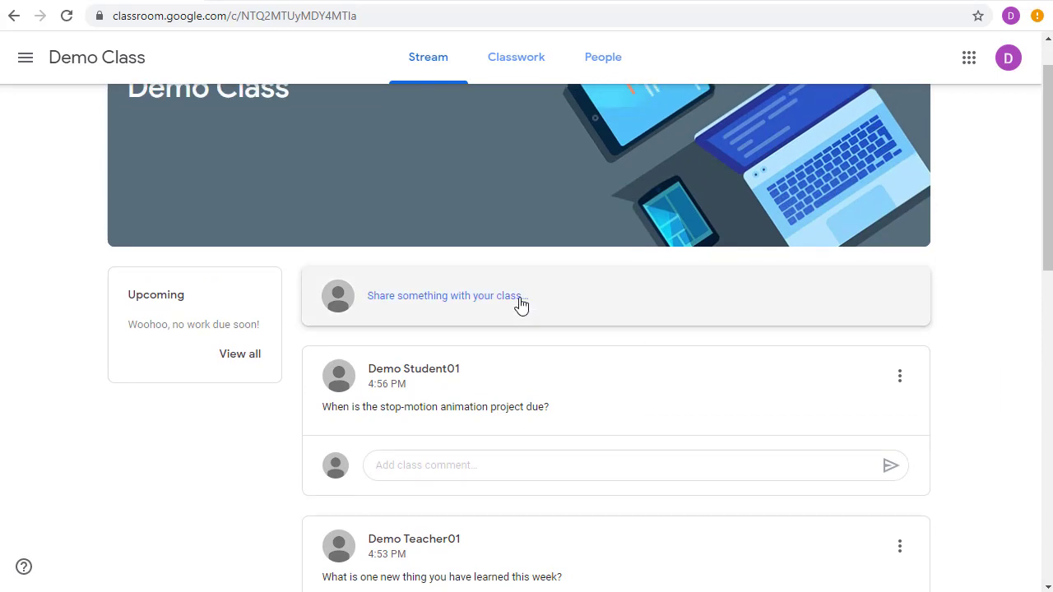
scroll(down, 3)
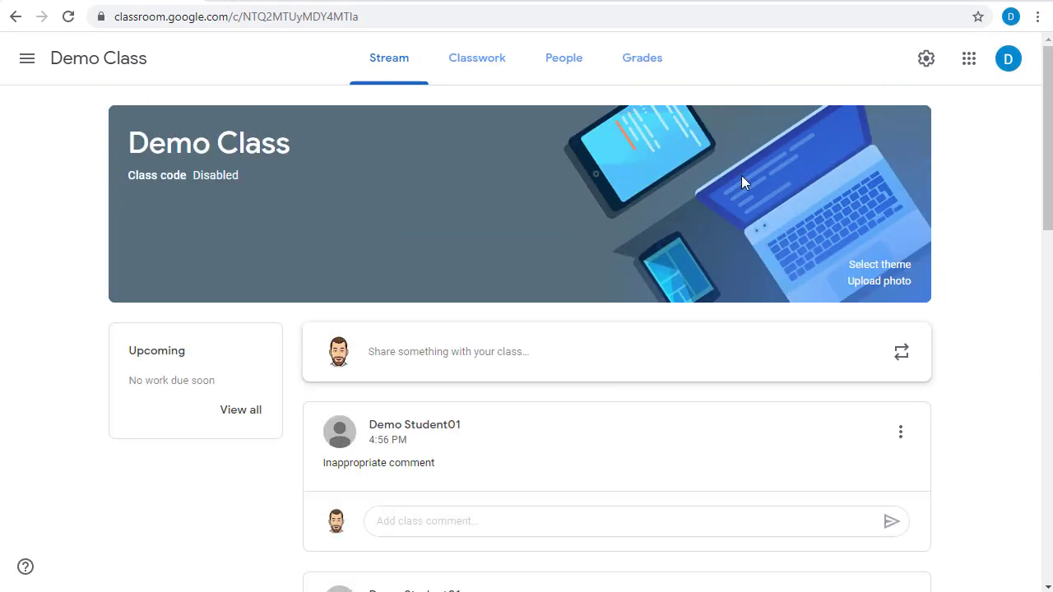
scroll(down, 3)
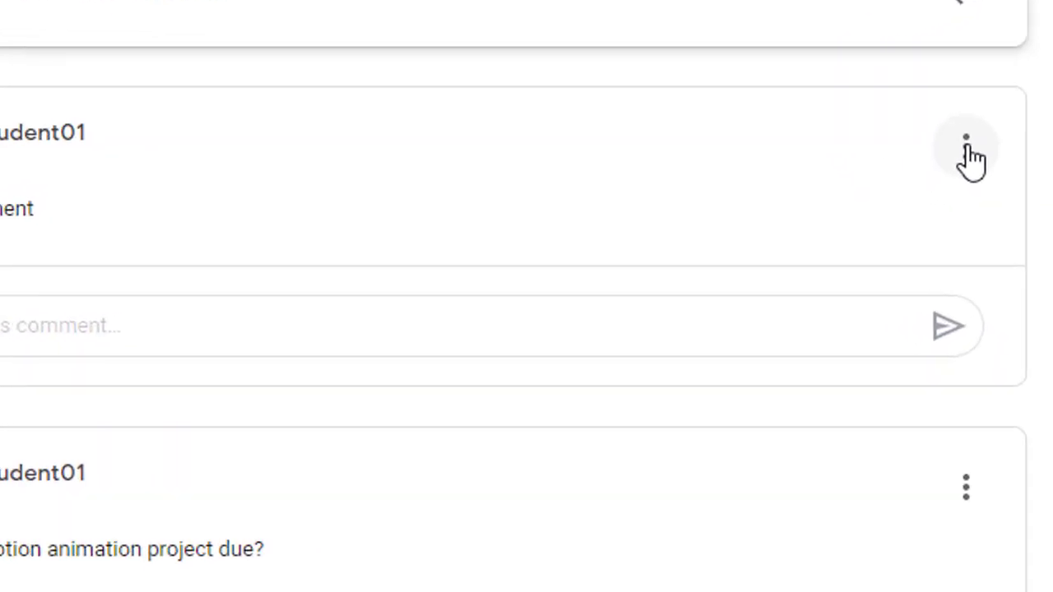
click(966, 146)
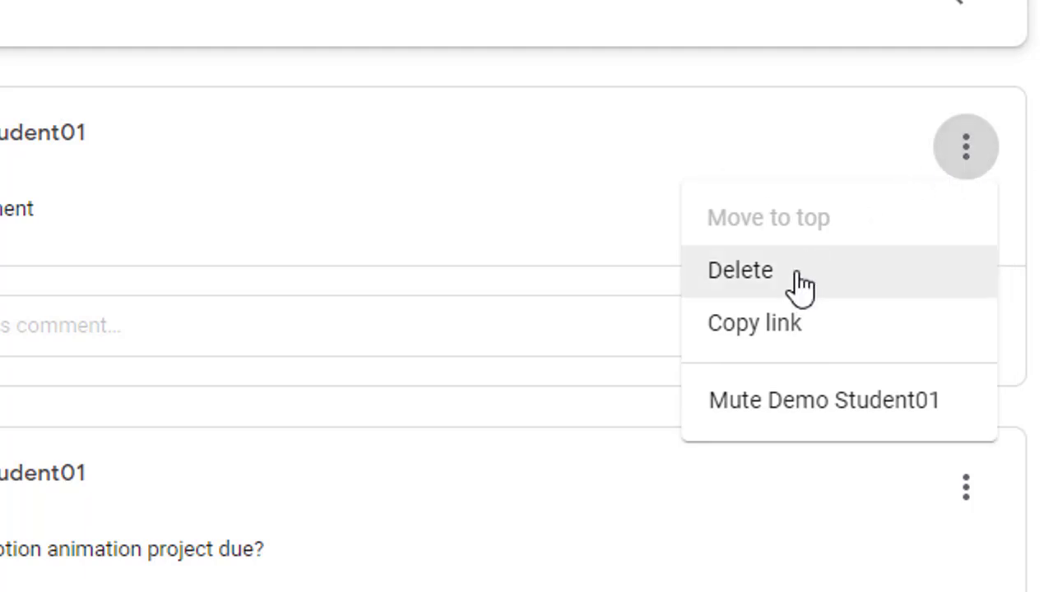
mouse_move(809, 284)
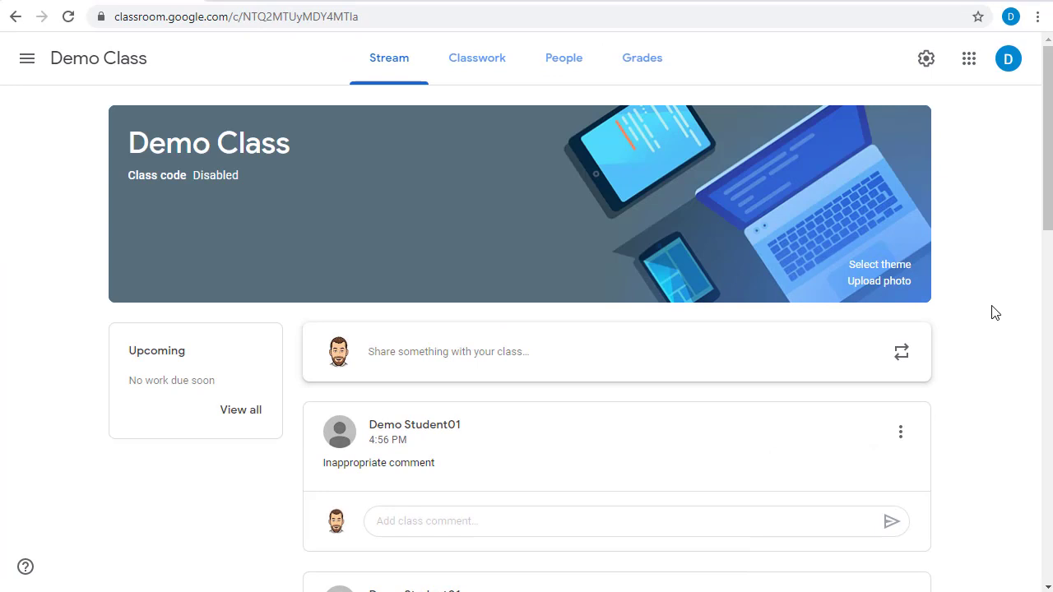
mouse_move(969, 179)
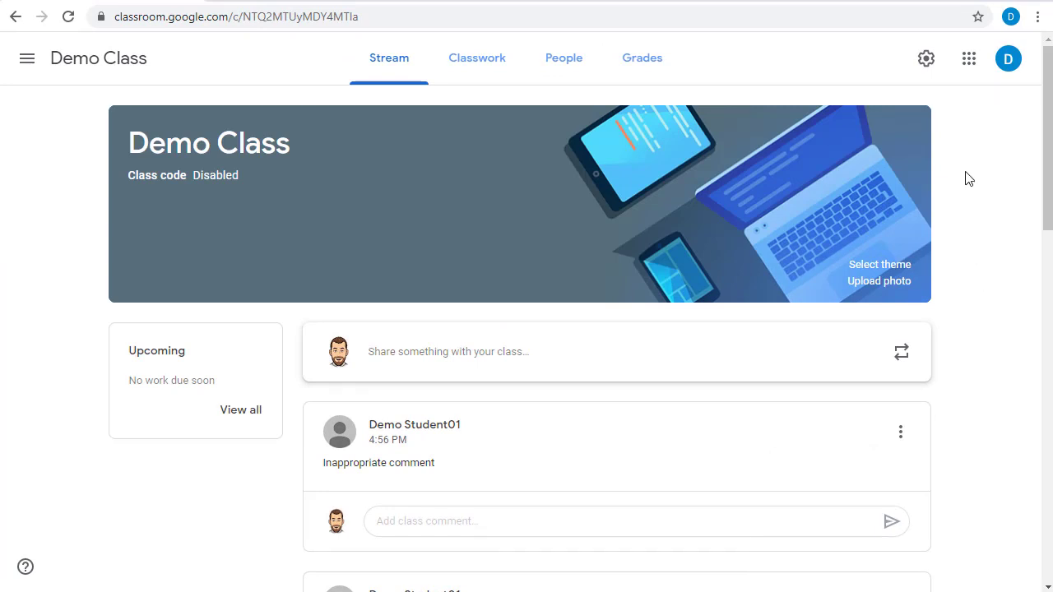
mouse_move(926, 59)
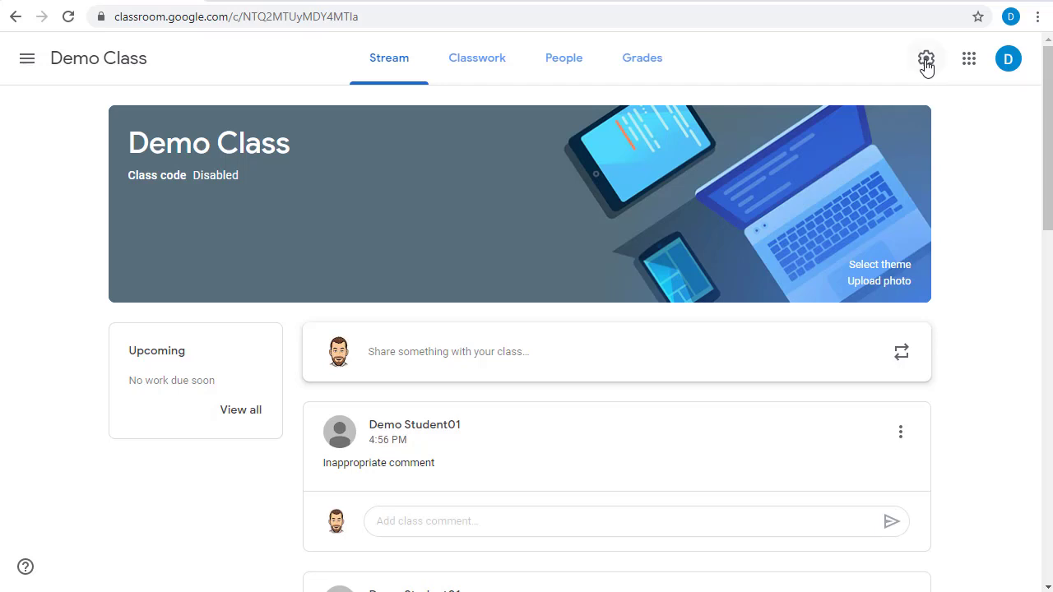
Open class settings and scroll to the stream posting permission options.
click(925, 58)
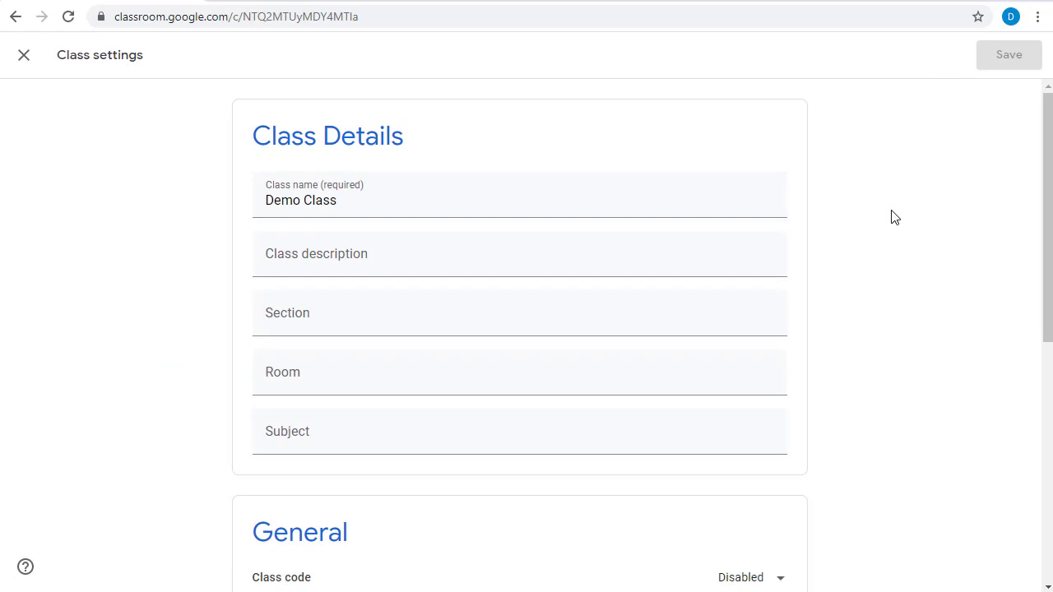
scroll(down, 3)
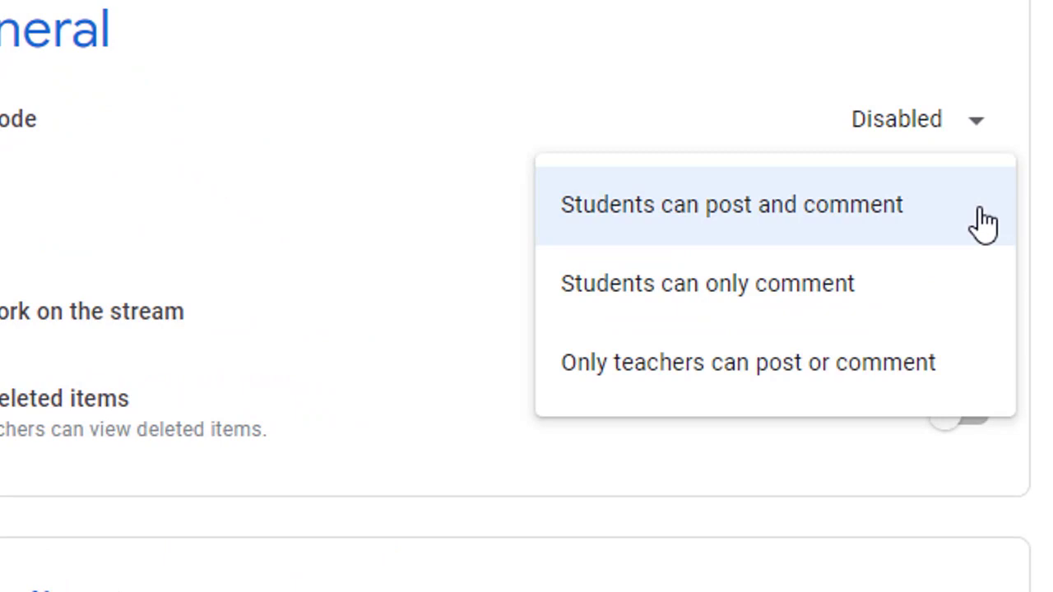
mouse_move(975, 216)
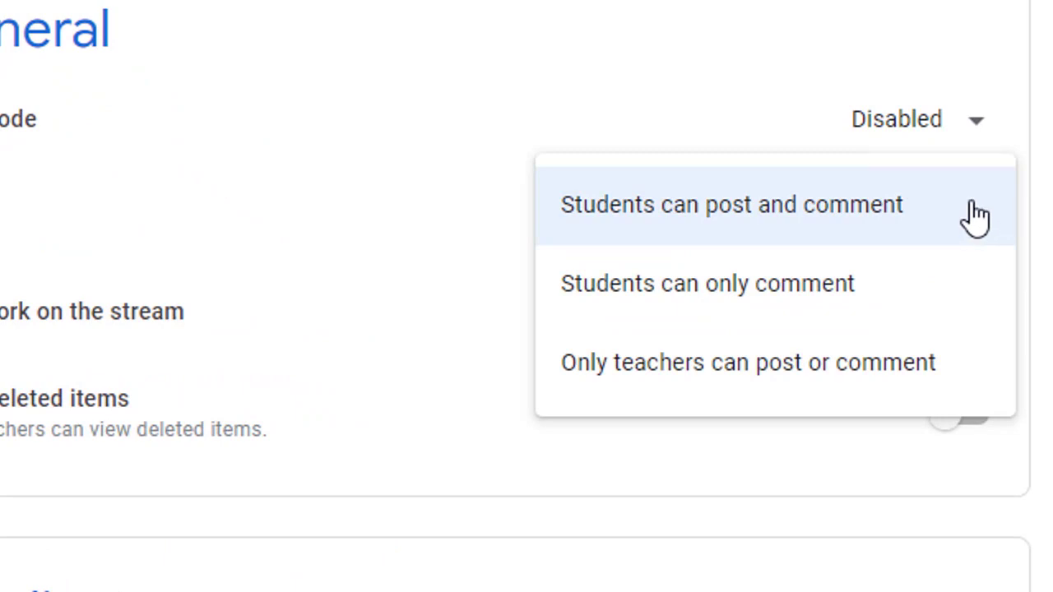
mouse_move(985, 299)
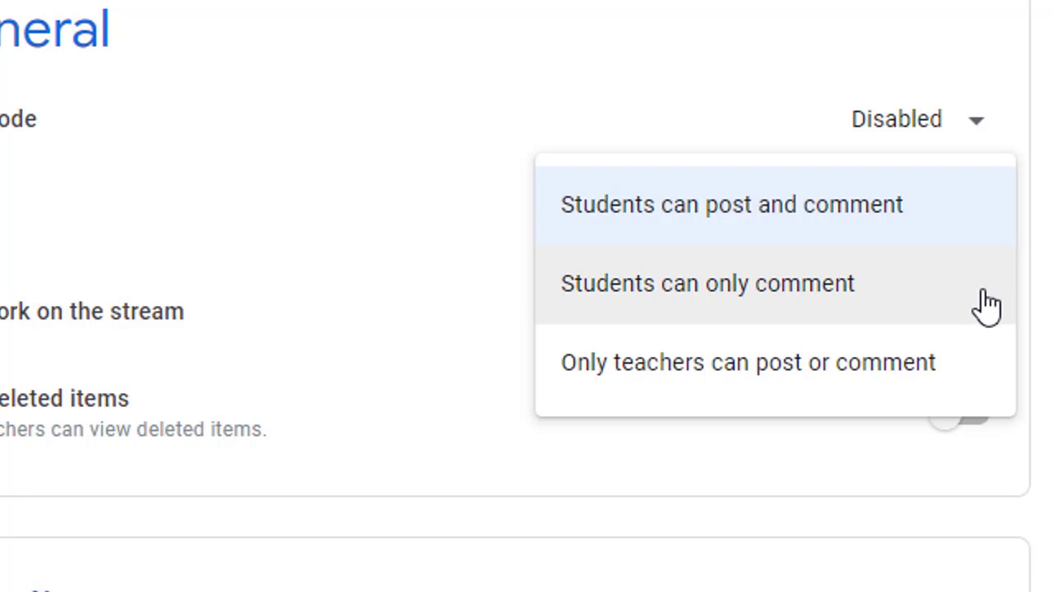
mouse_move(979, 379)
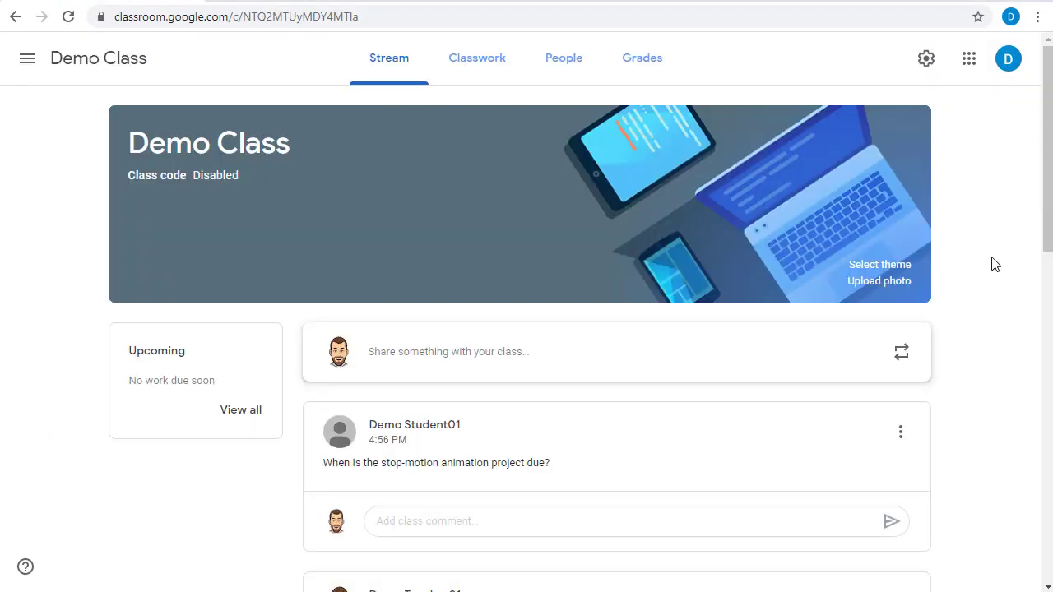
scroll(down, 3)
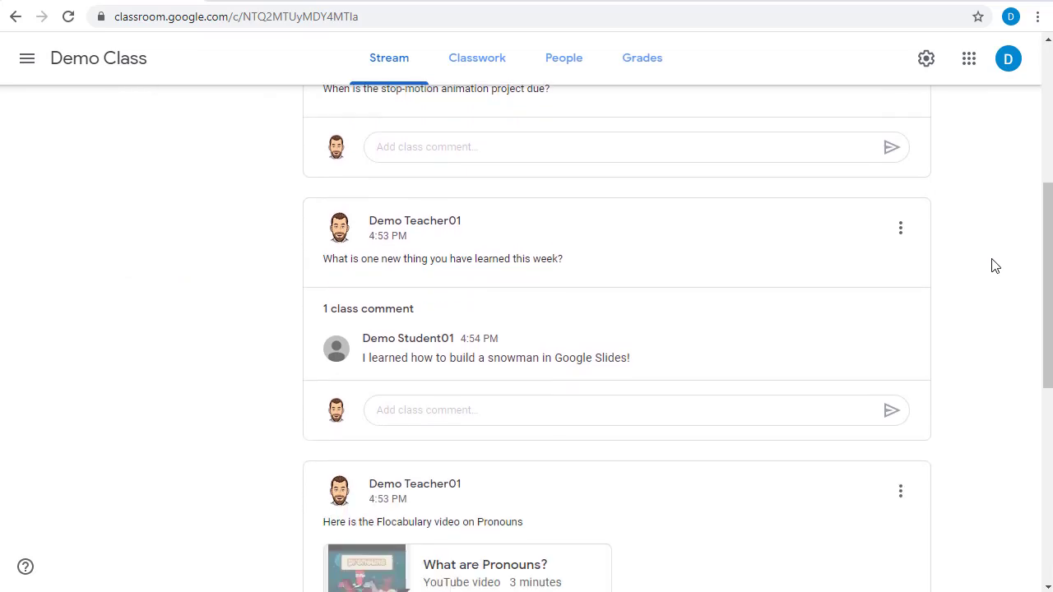
scroll(down, 3)
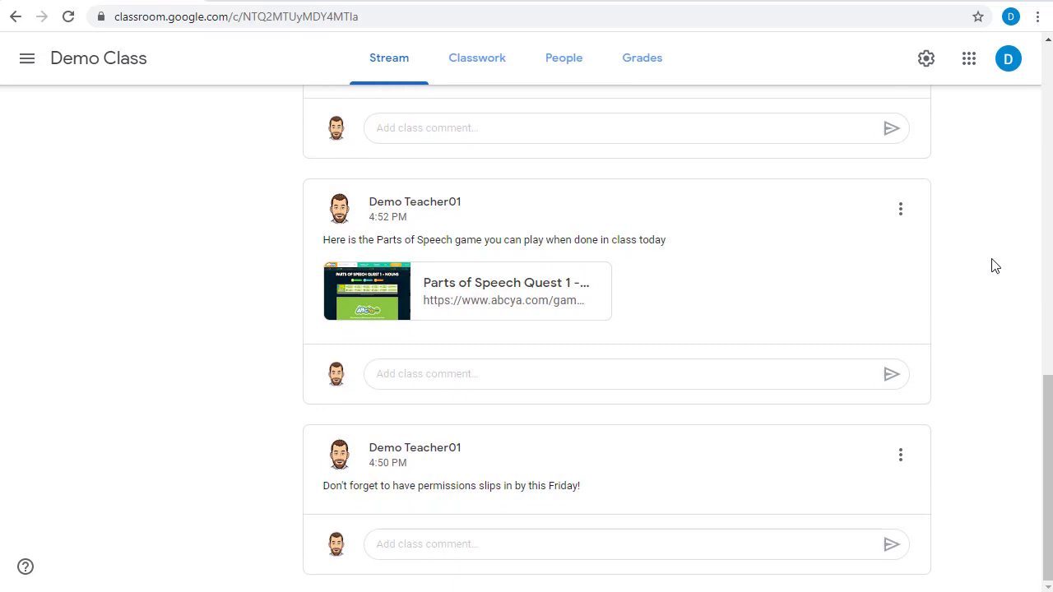
scroll(up, 3)
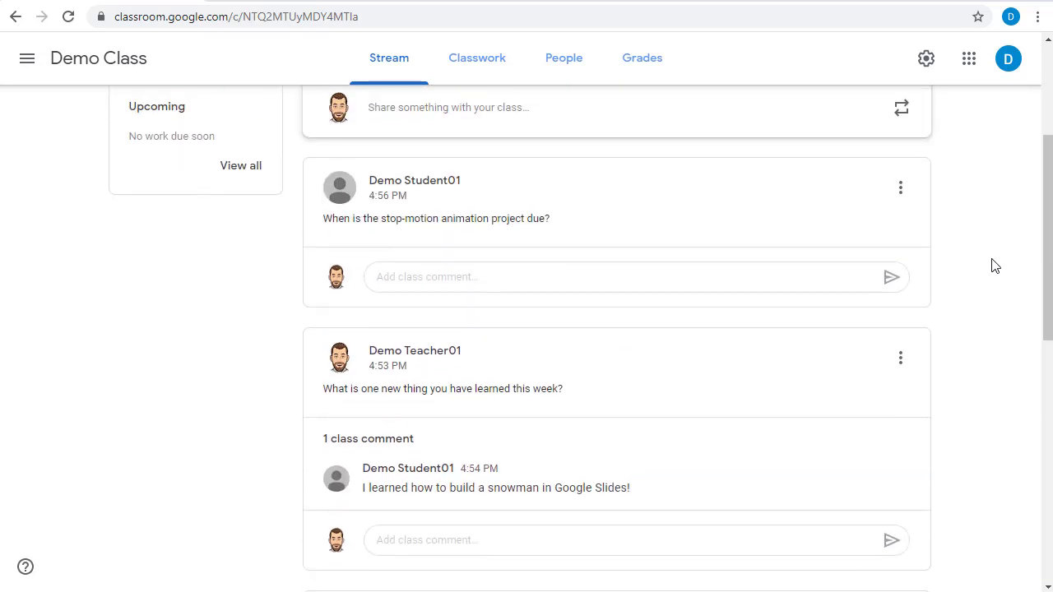
scroll(up, 3)
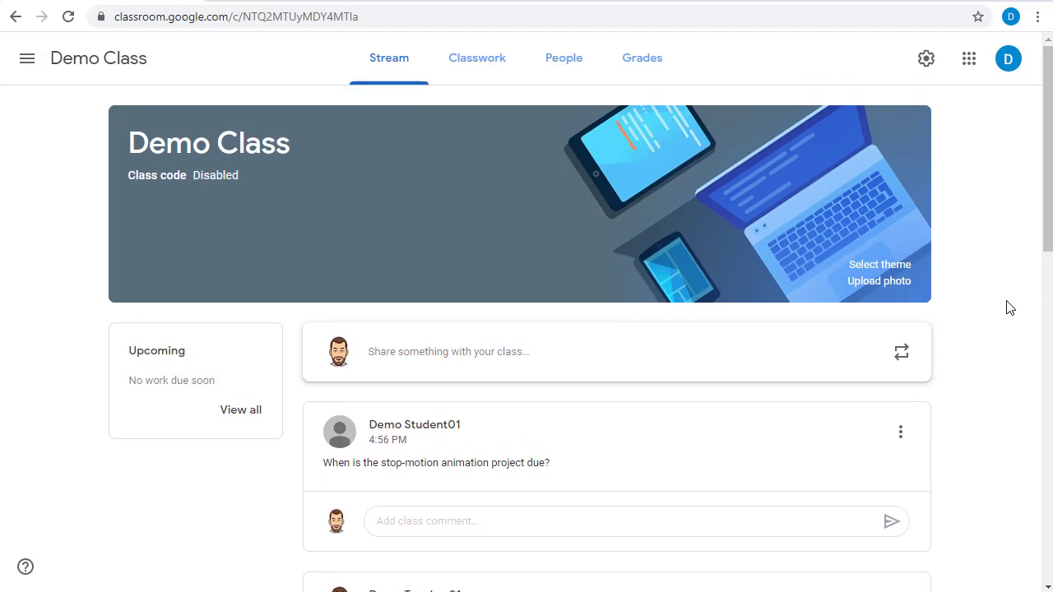
mouse_move(476, 57)
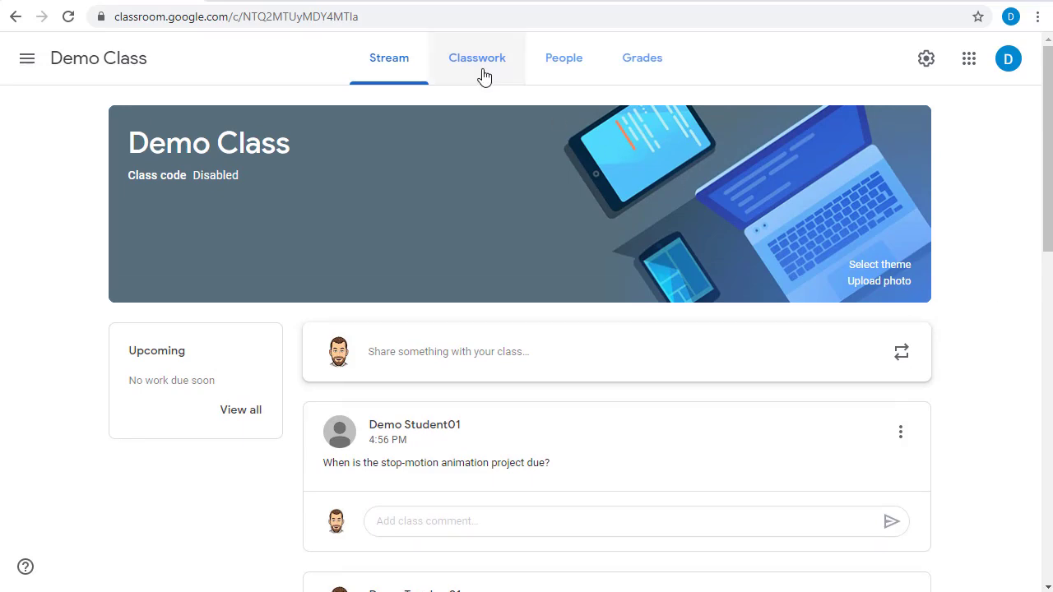